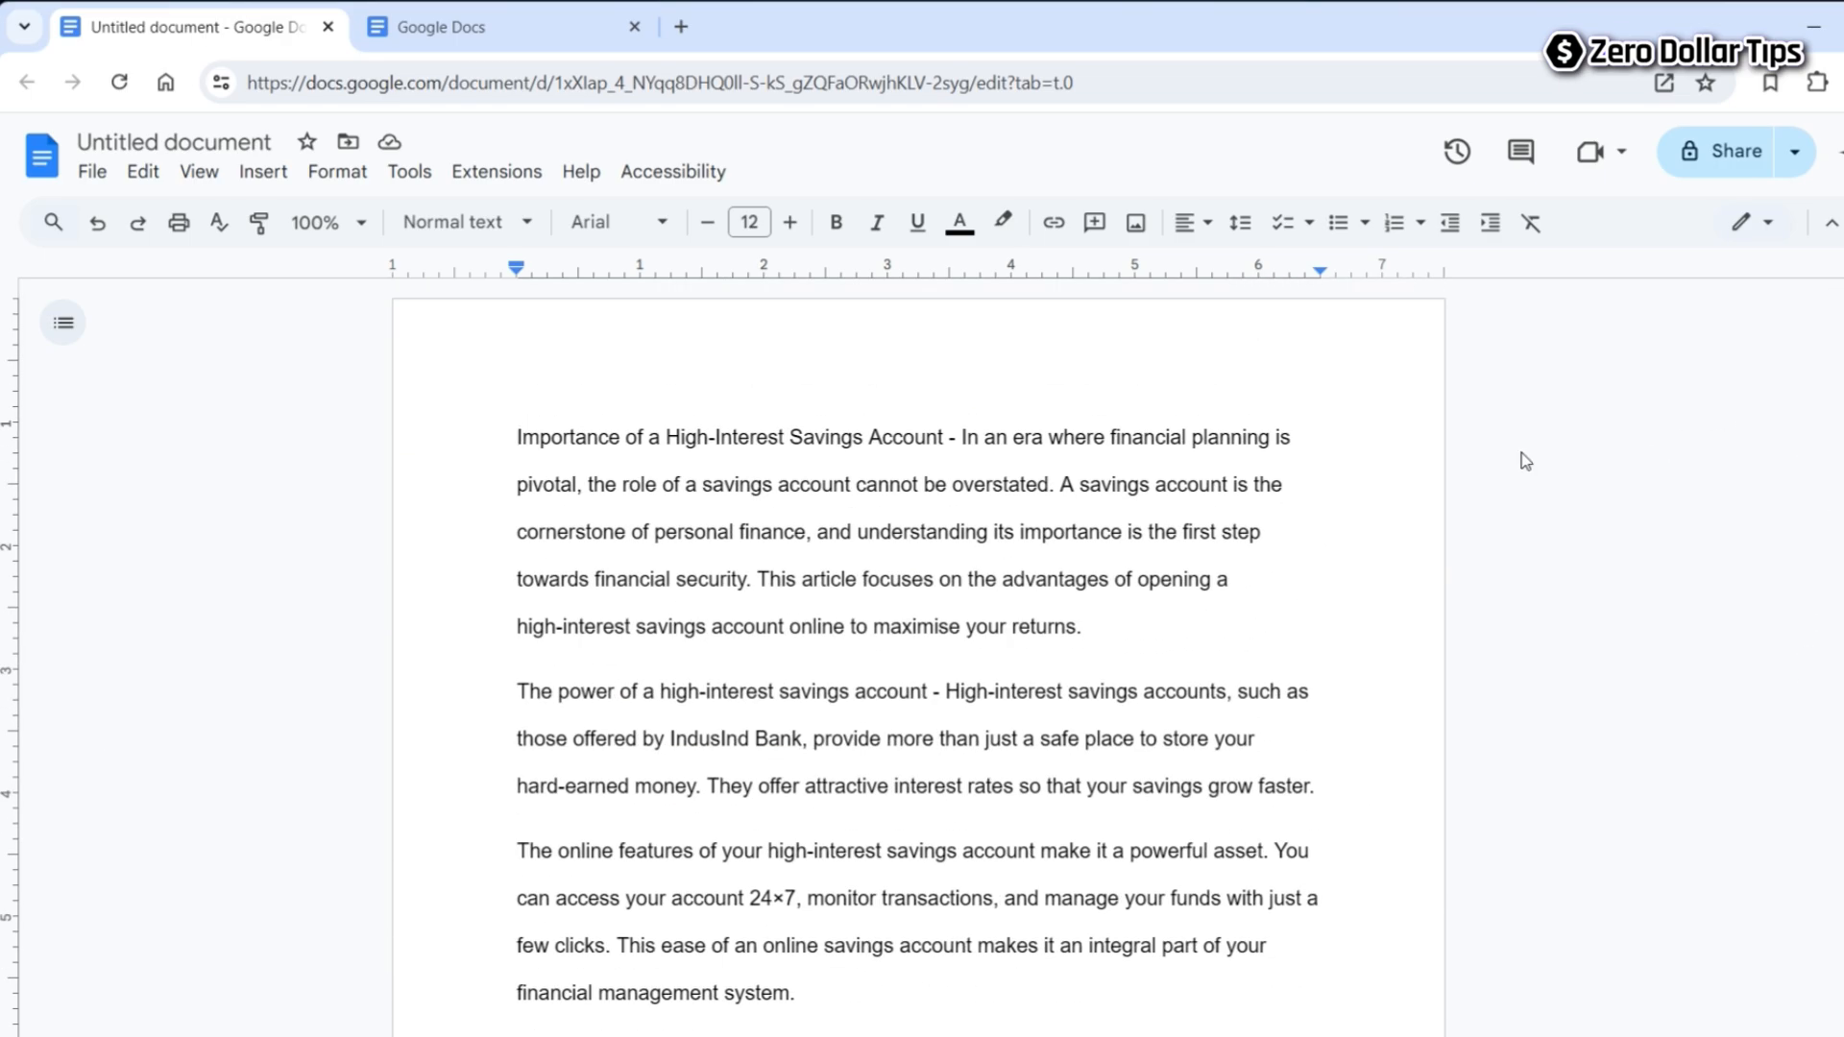
- Place the cursor at the article's start, then open Page setup and close it unchanged
click(517, 436)
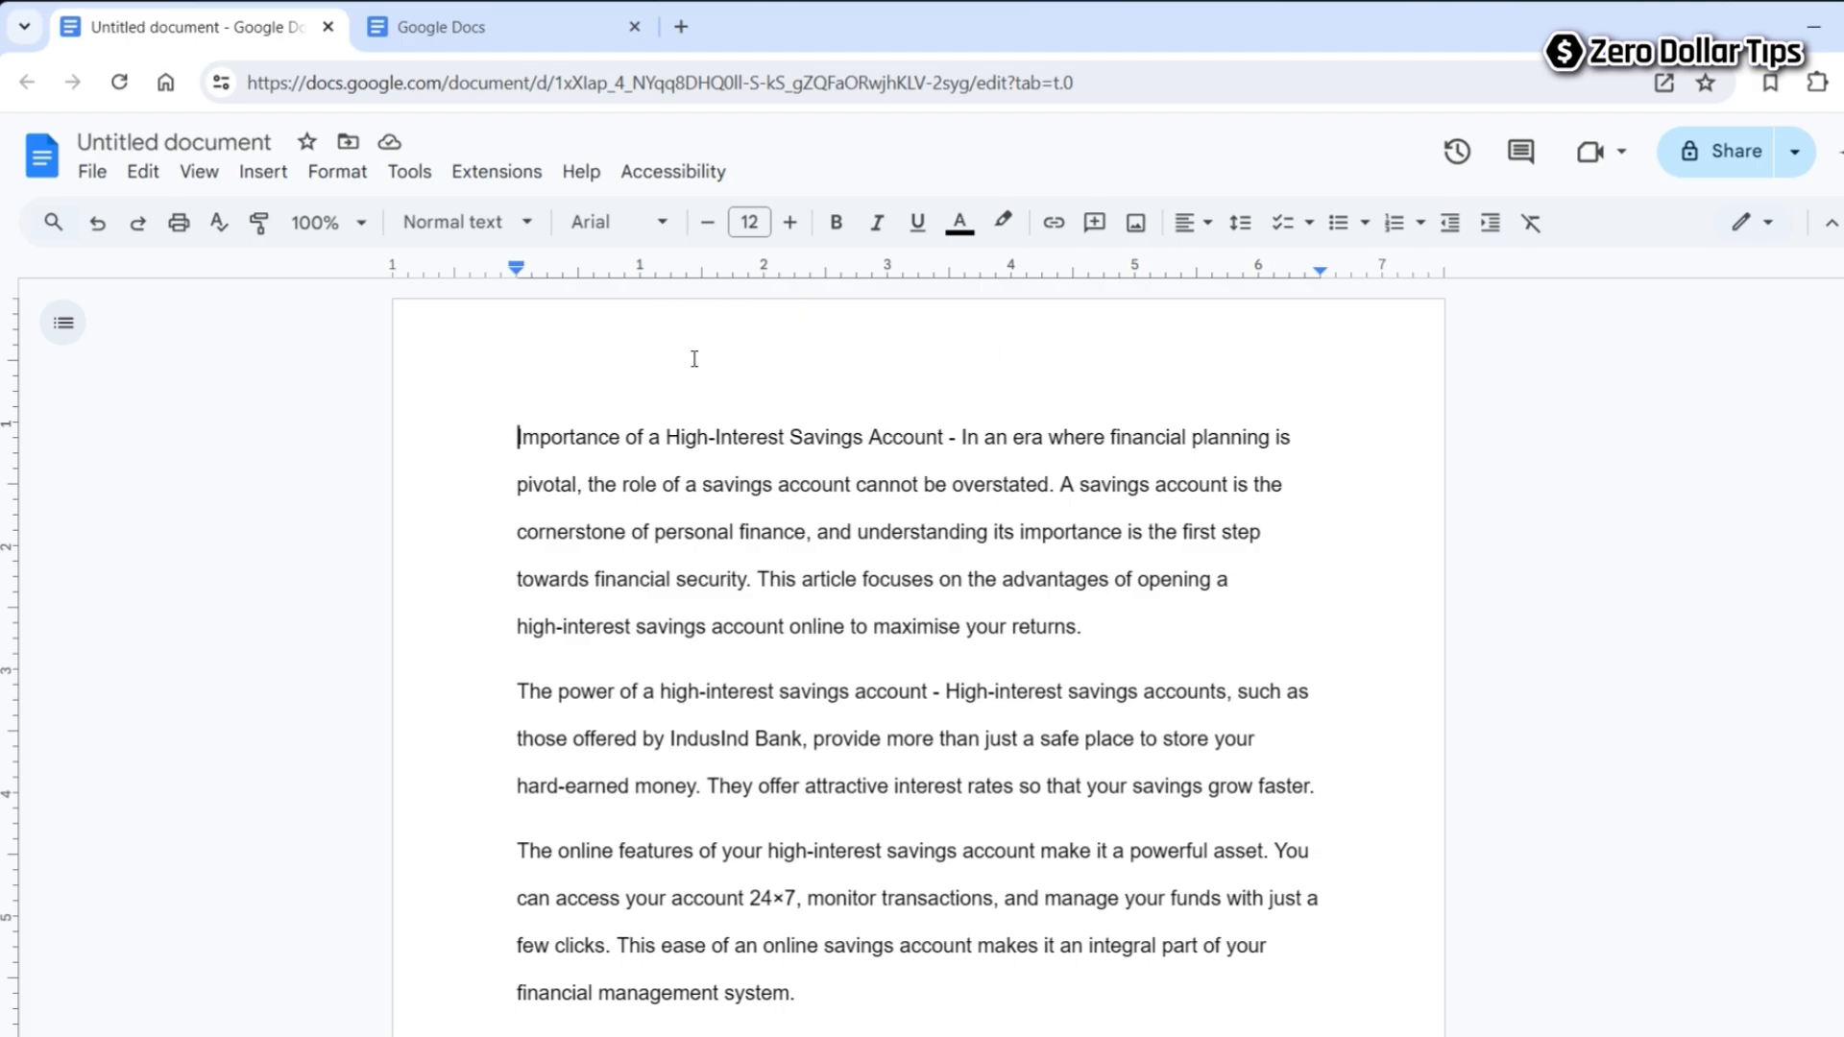
mouse_move(941, 384)
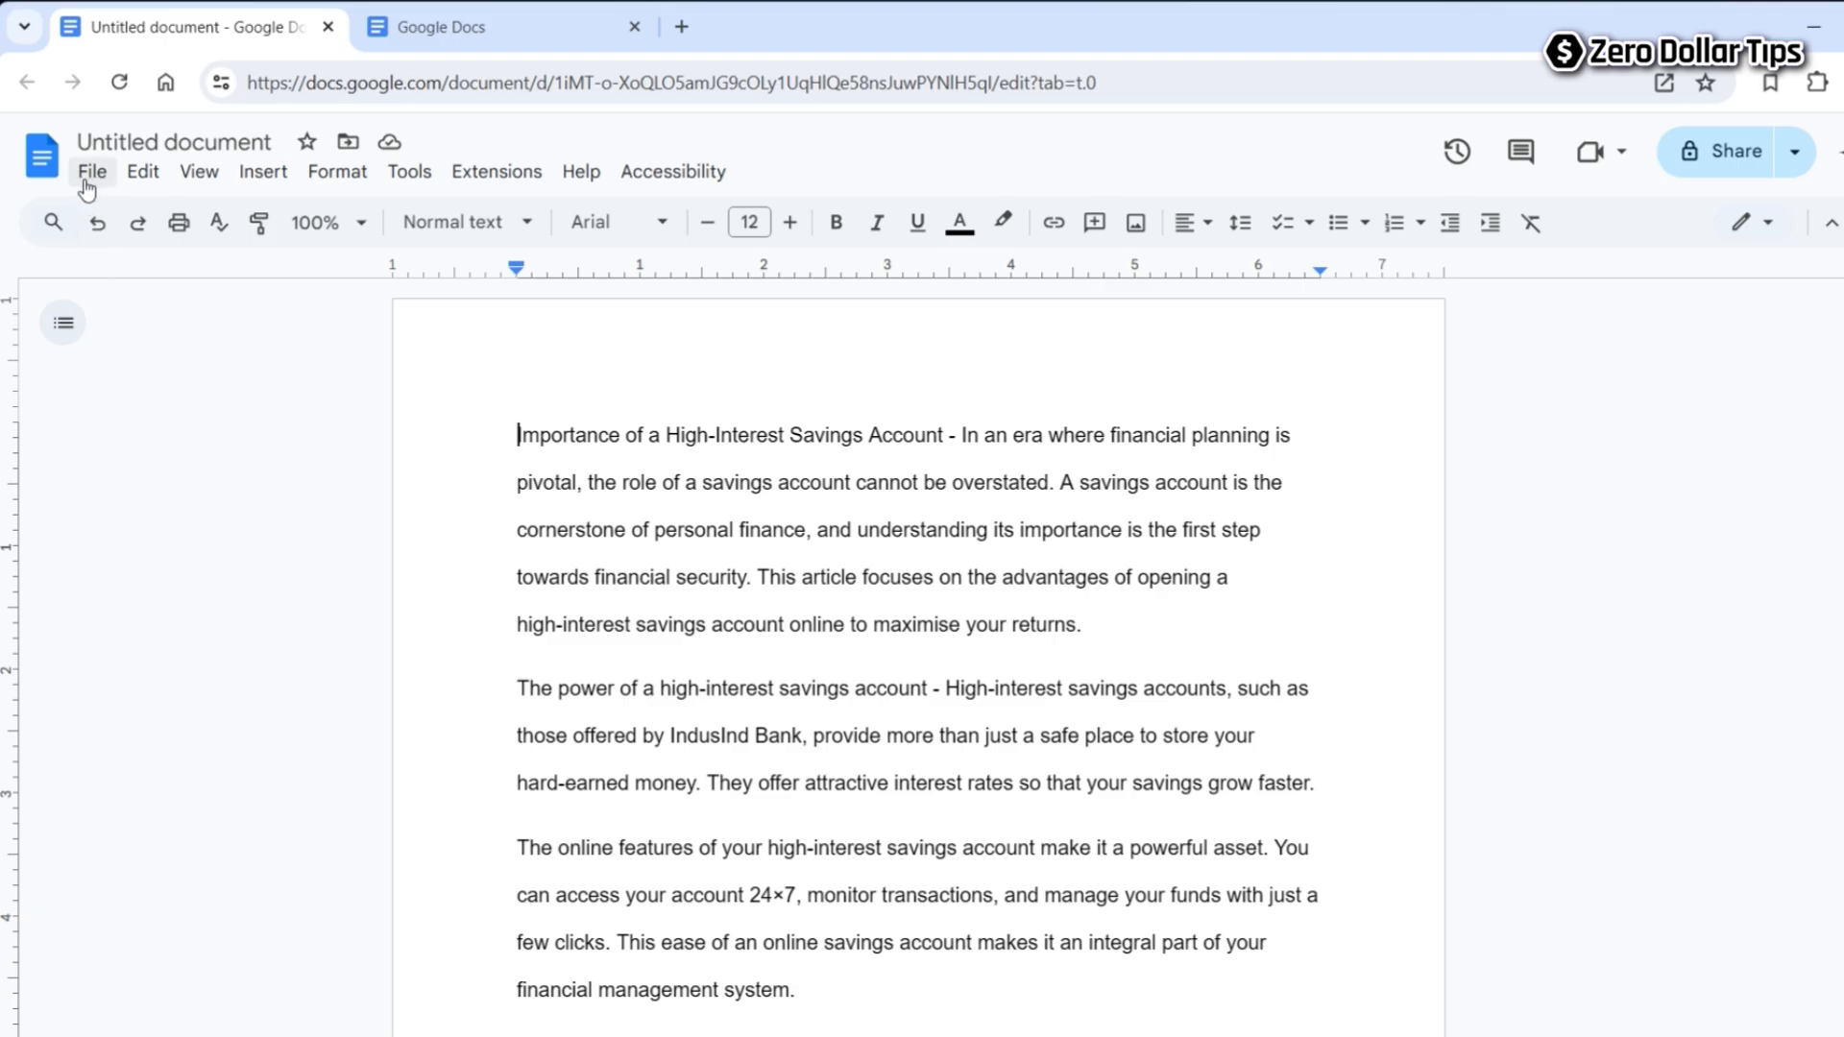
click(93, 171)
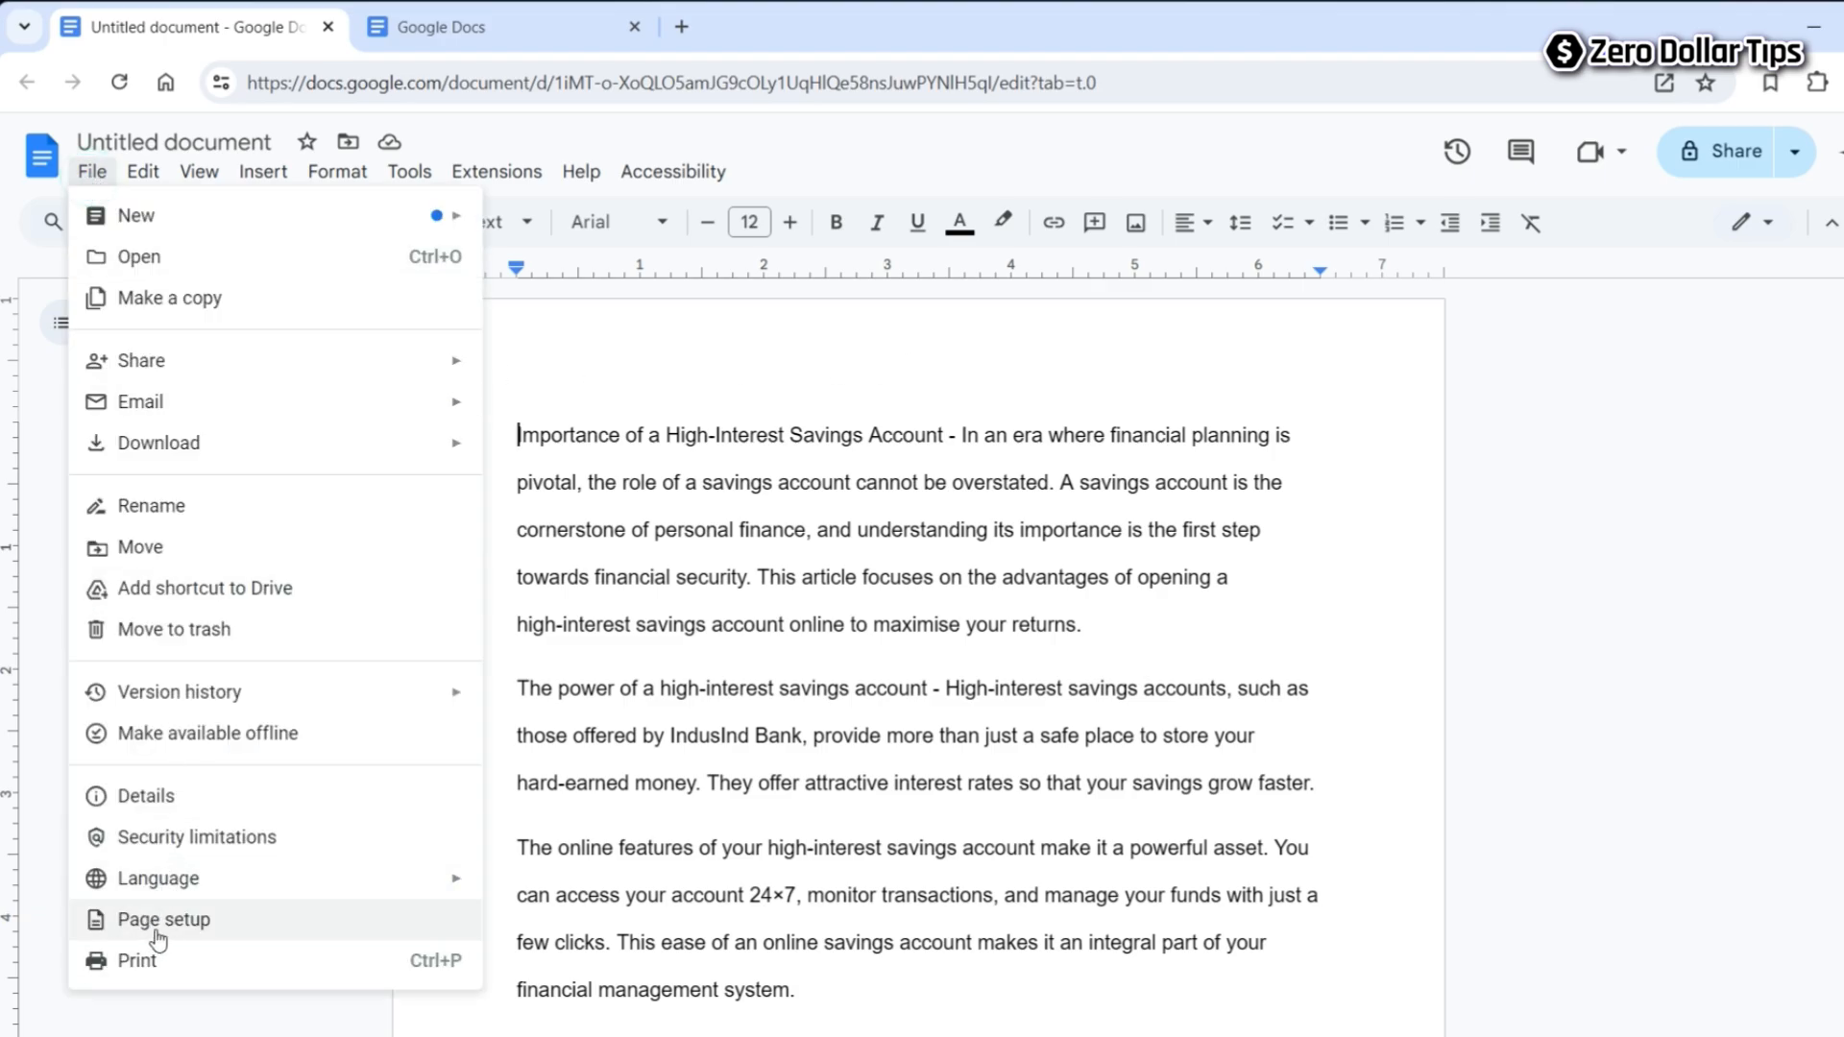
click(162, 918)
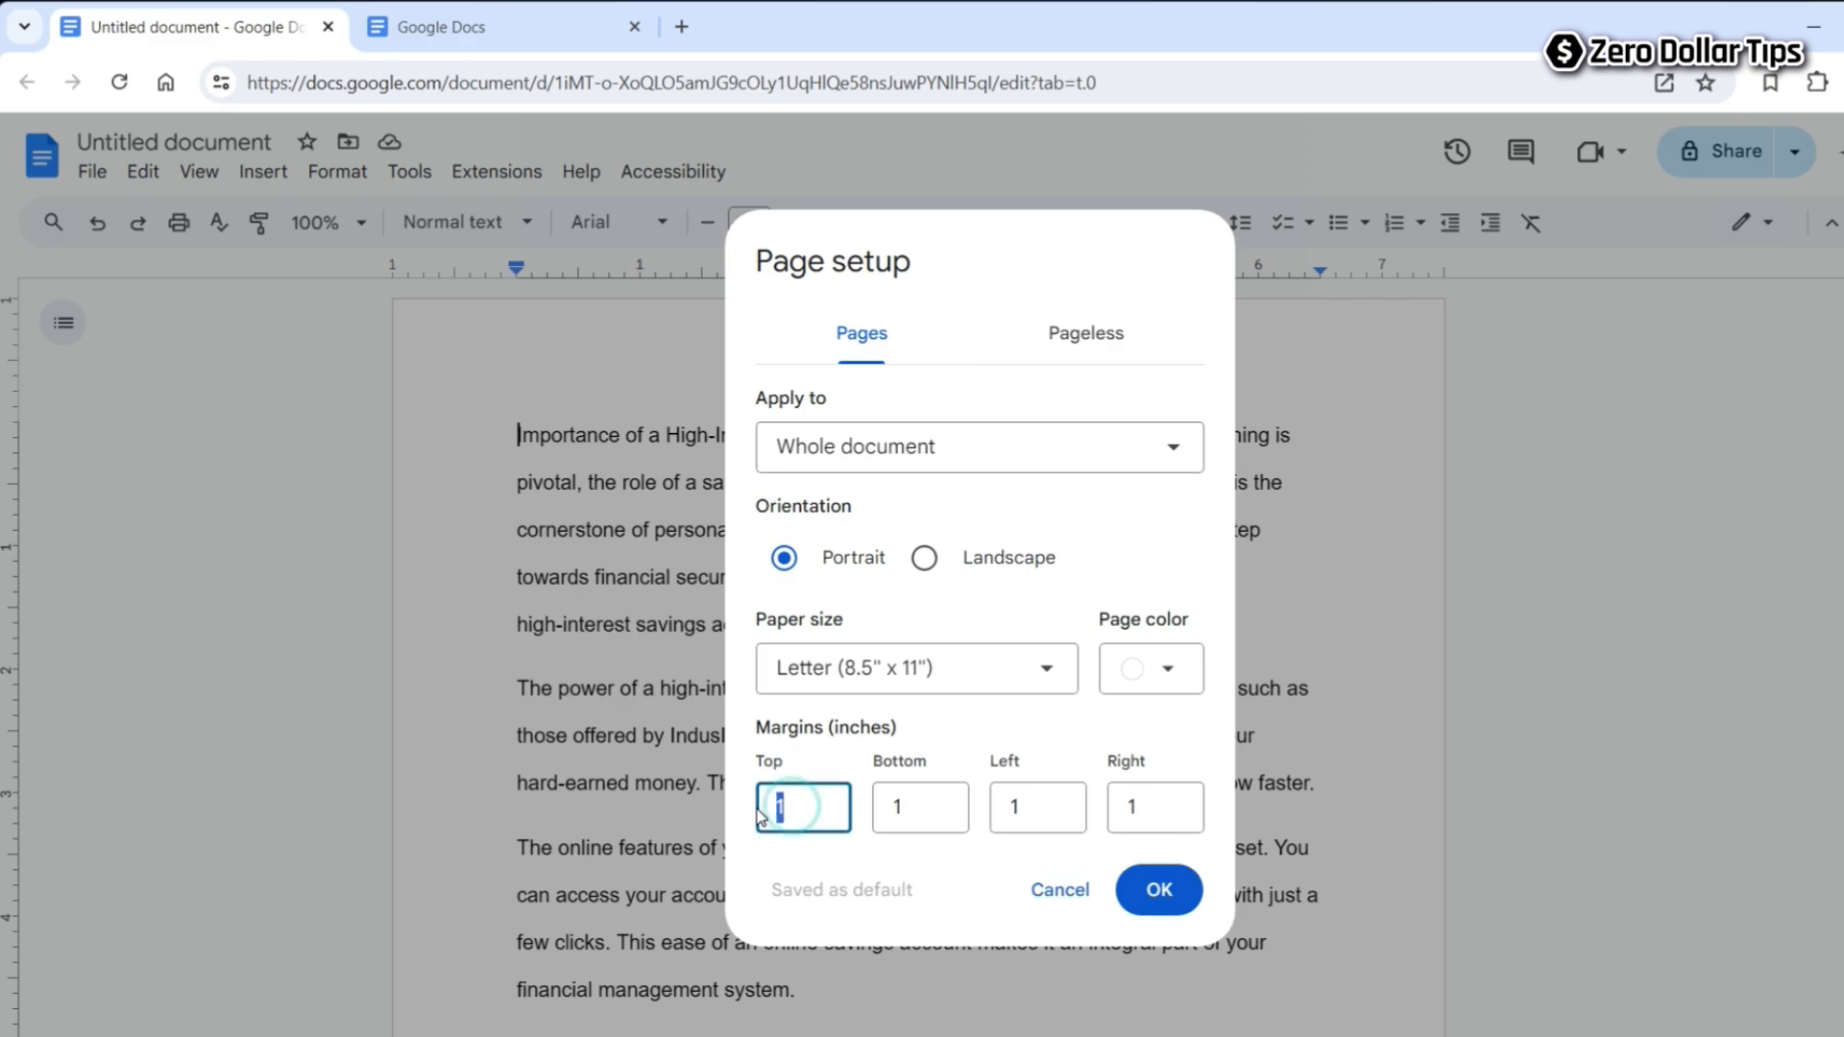
text(0)
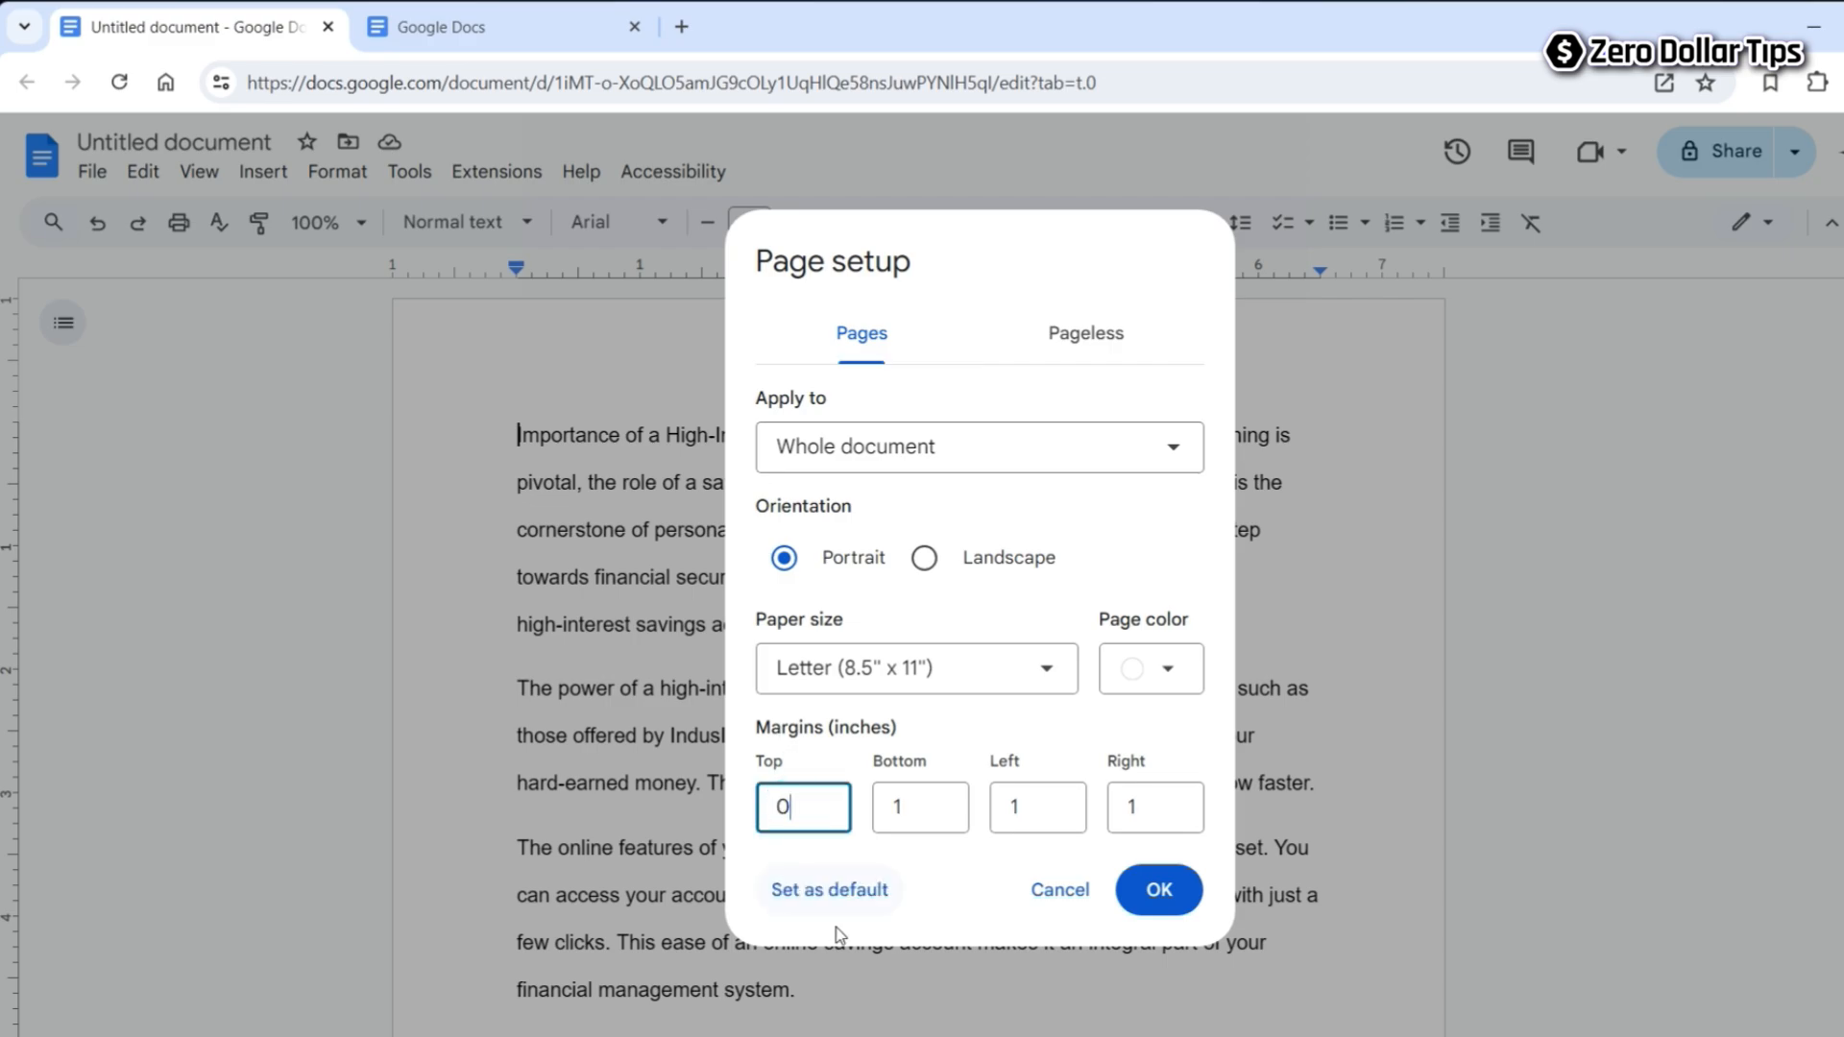
click(1157, 890)
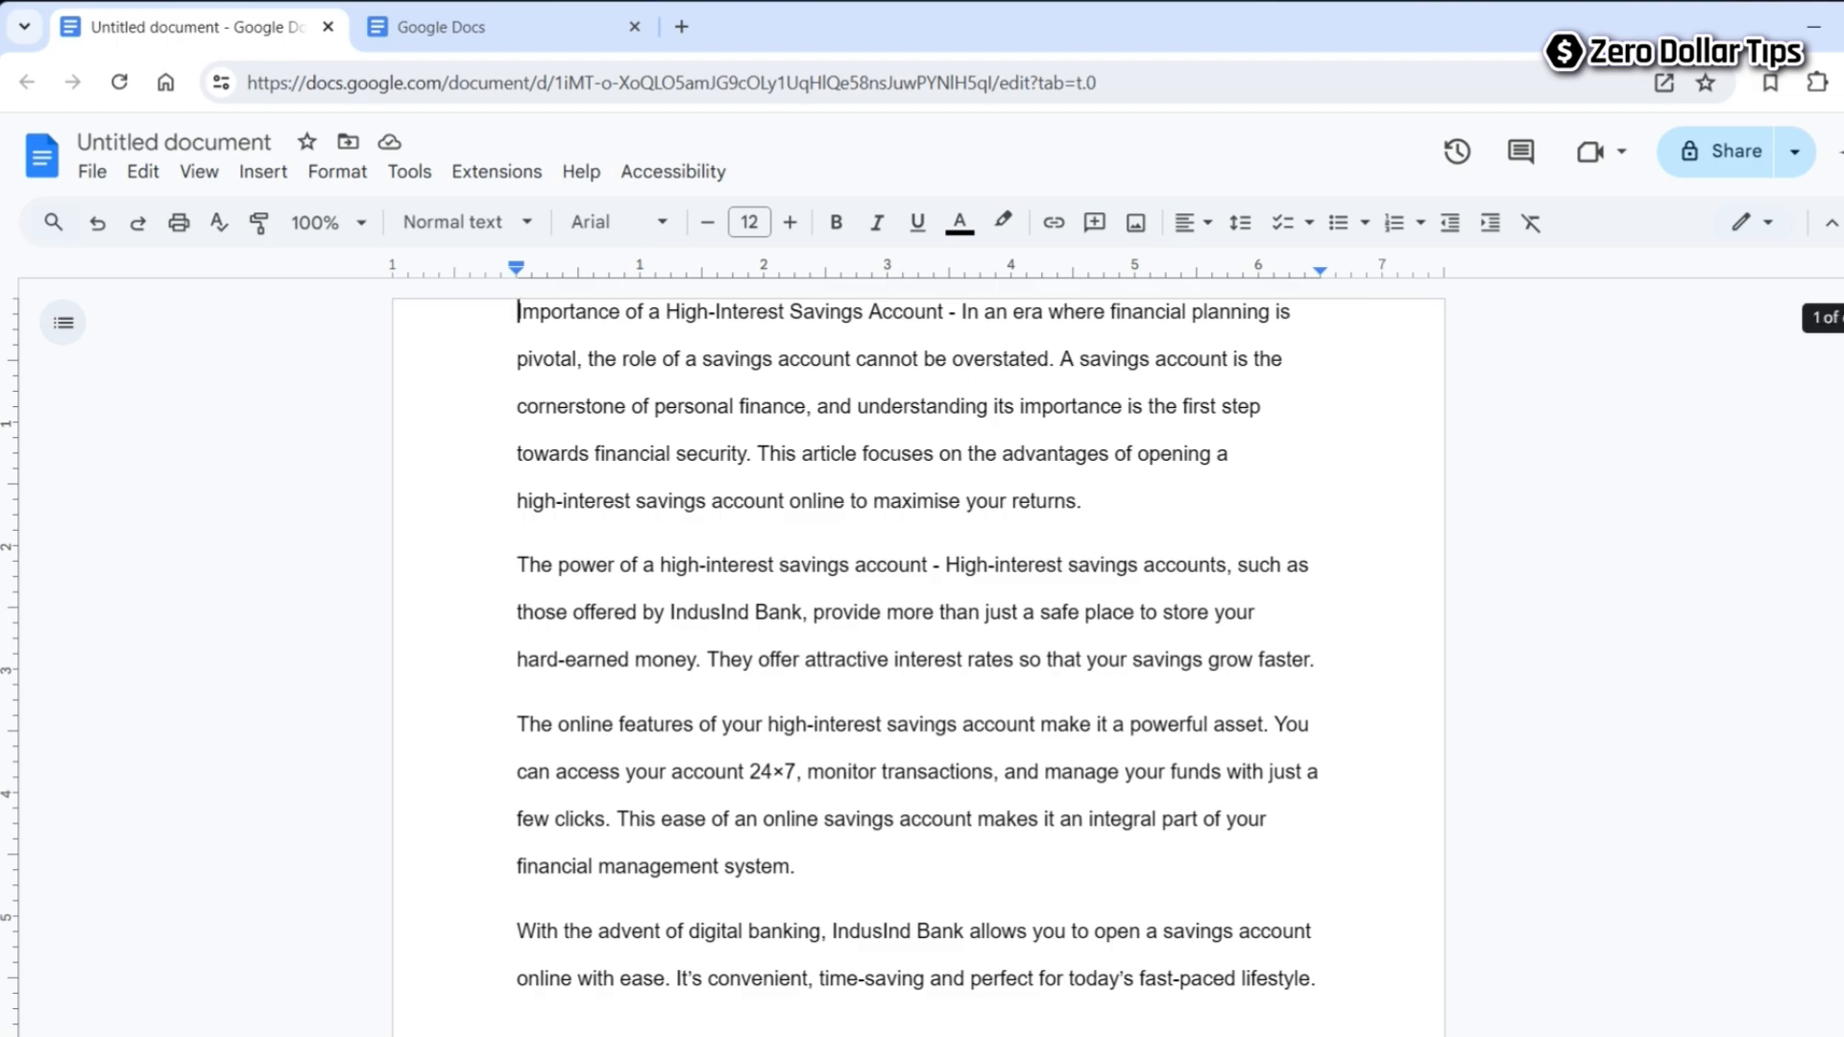
- Scroll down through the later pages, return to the top, and reopen the File menu
scroll(down, 3)
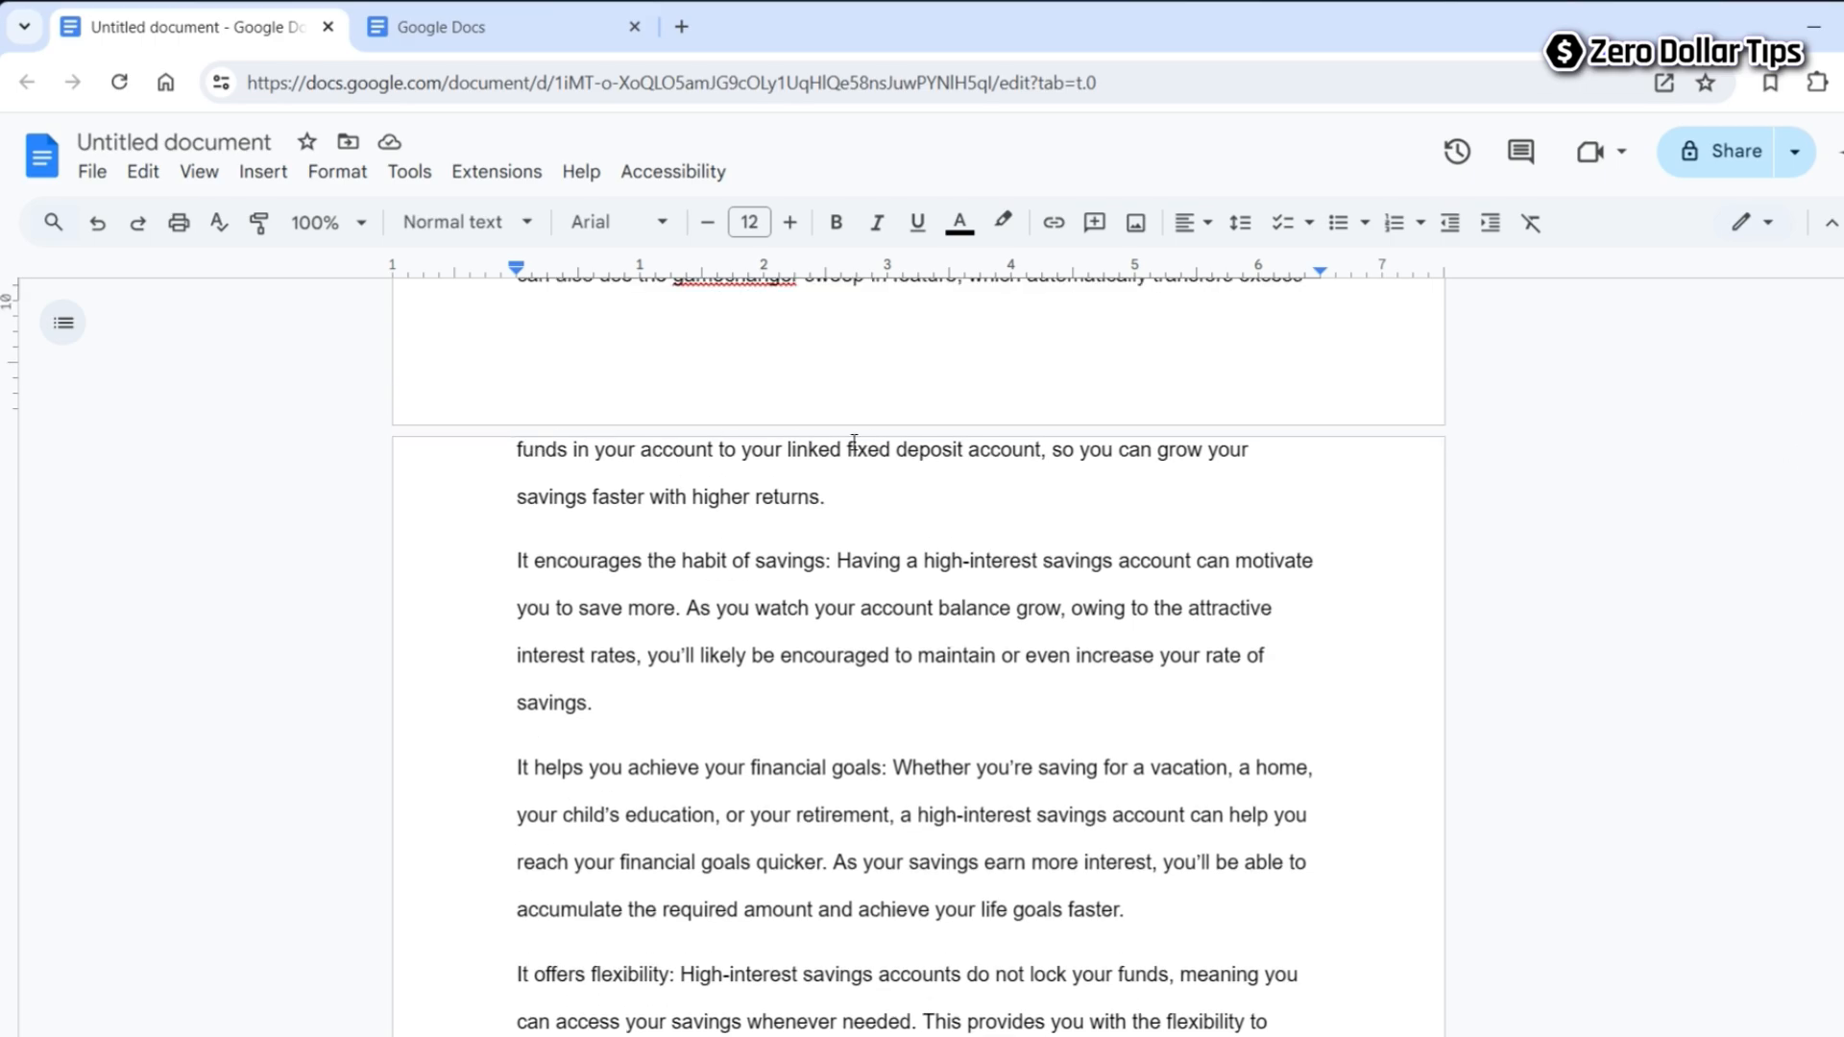
scroll(down, 3)
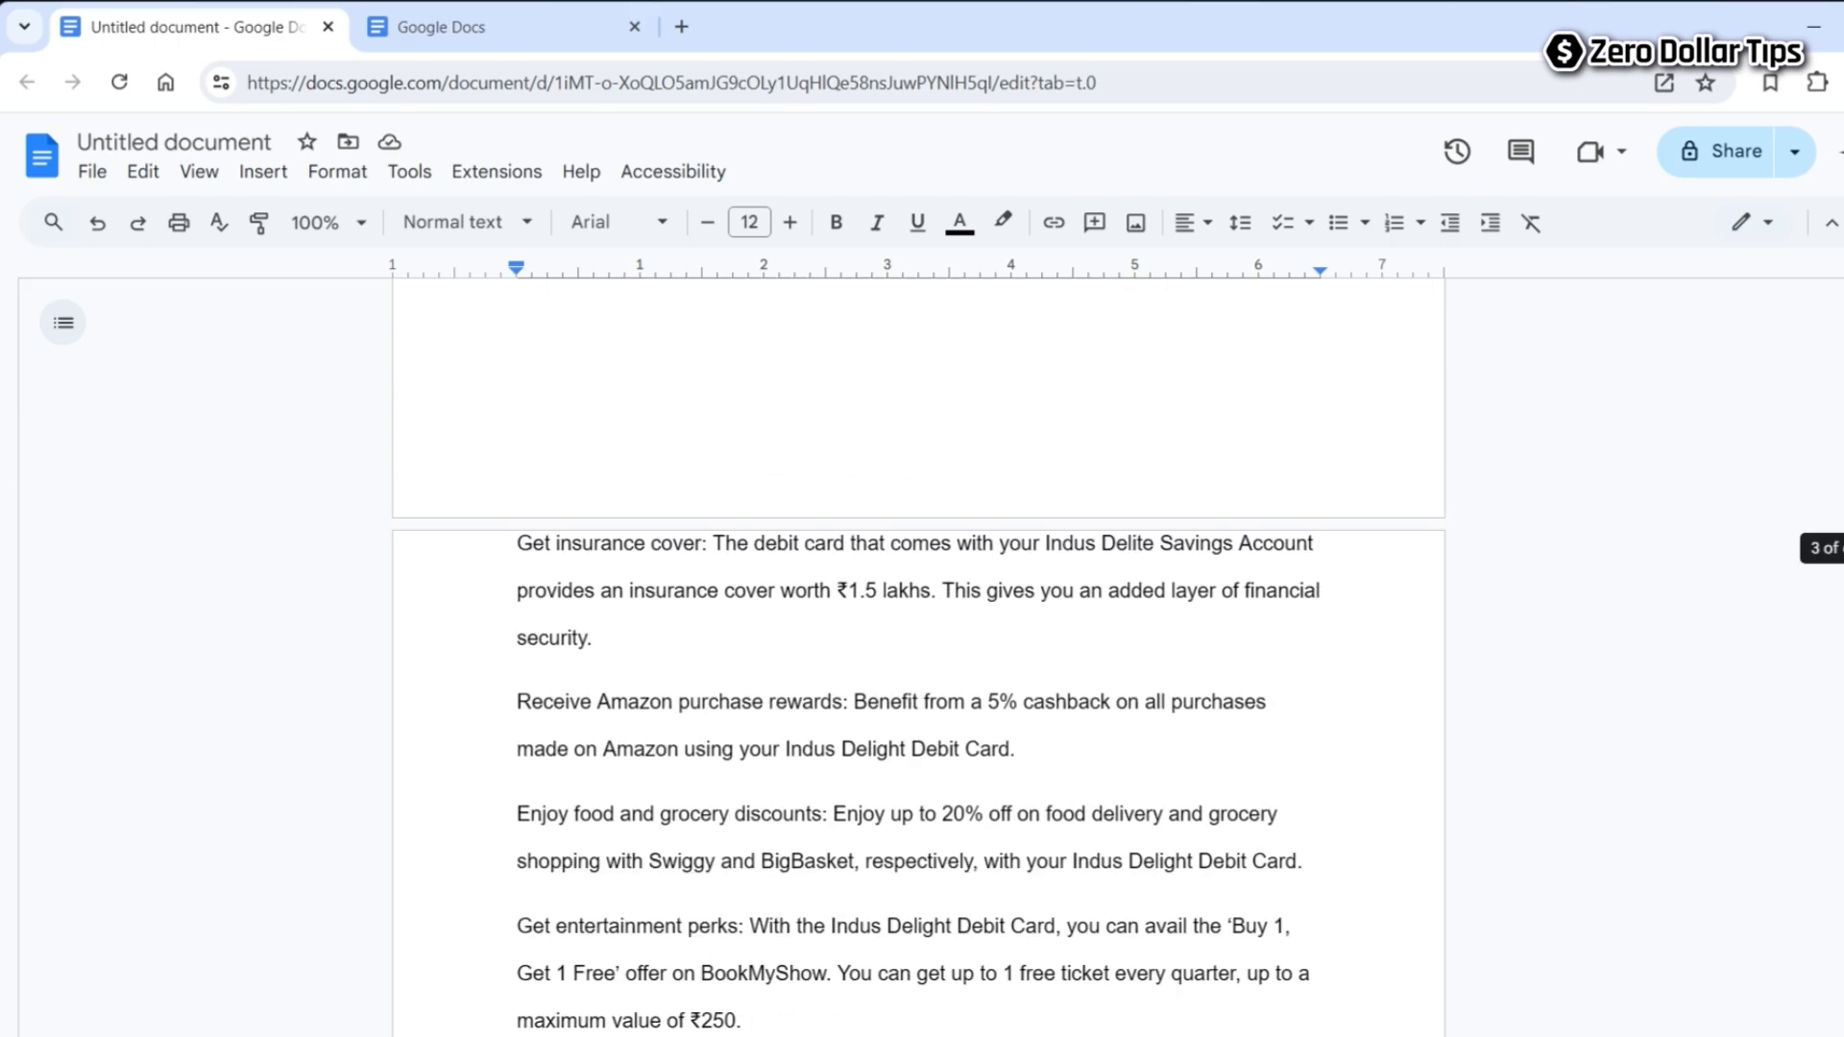
scroll(up, 3)
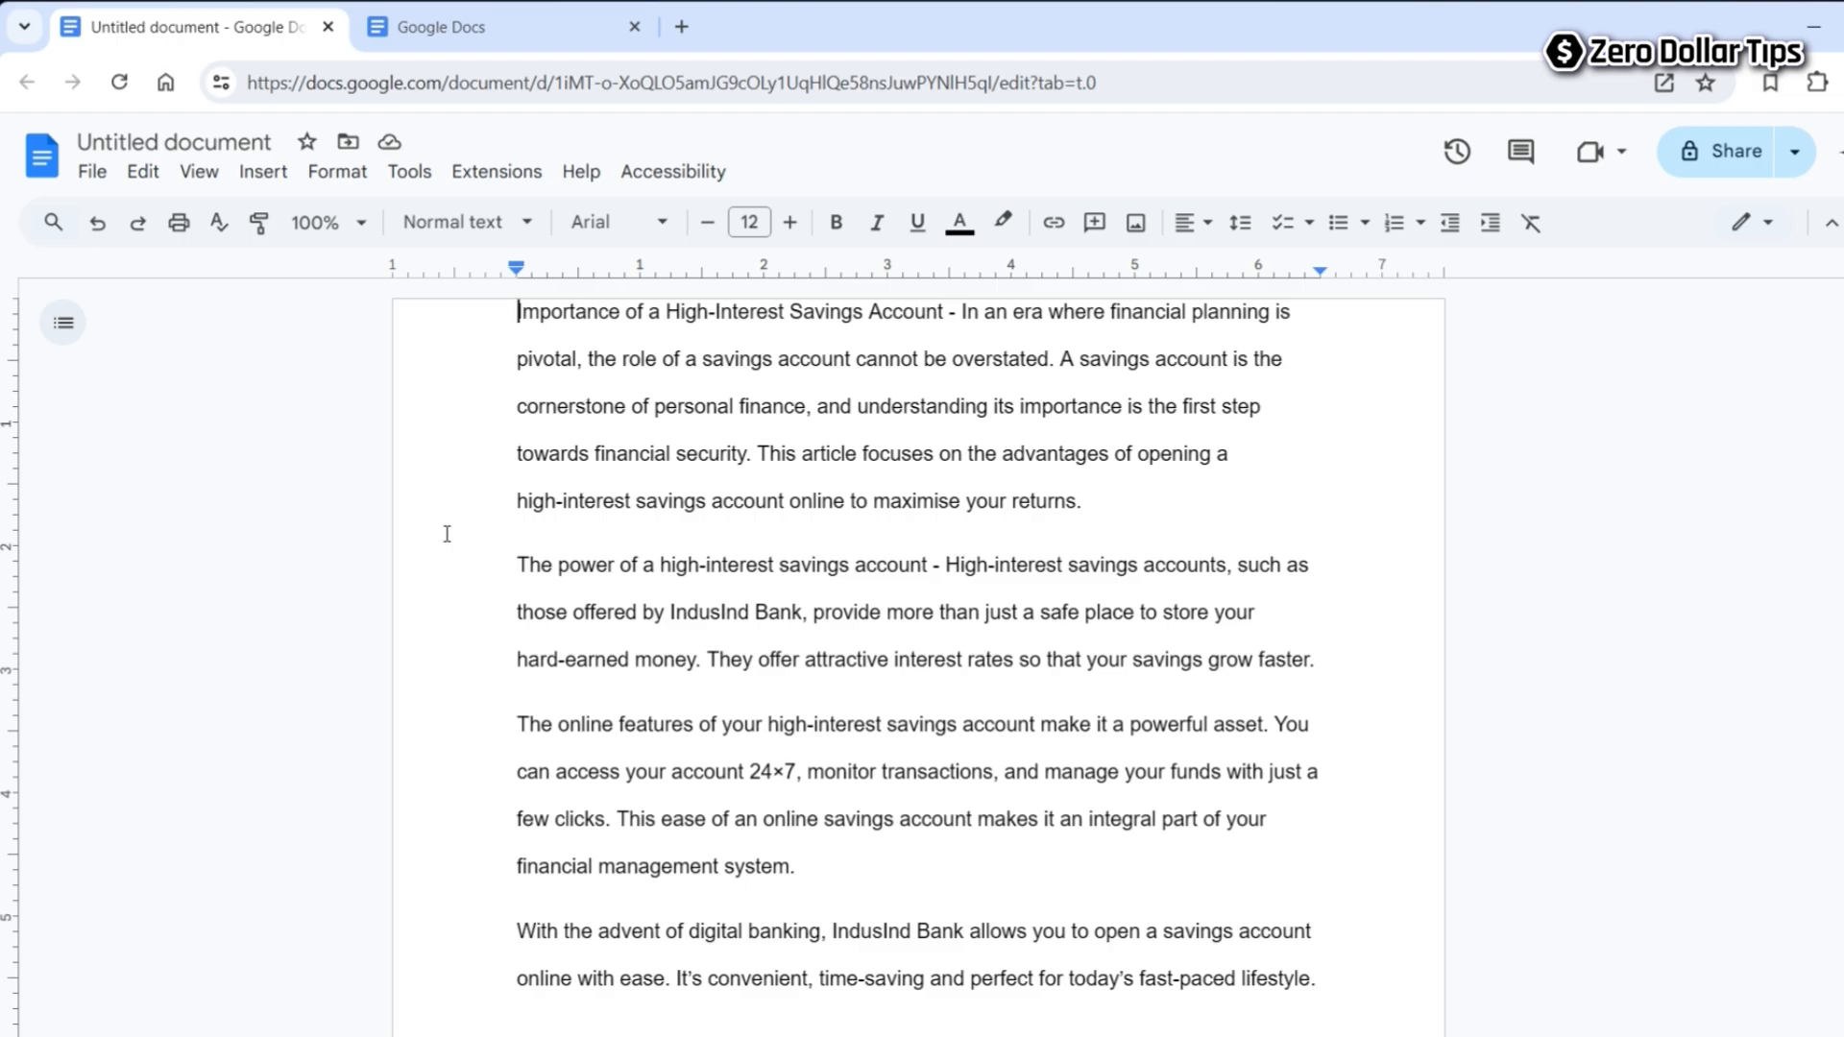
mouse_move(481, 446)
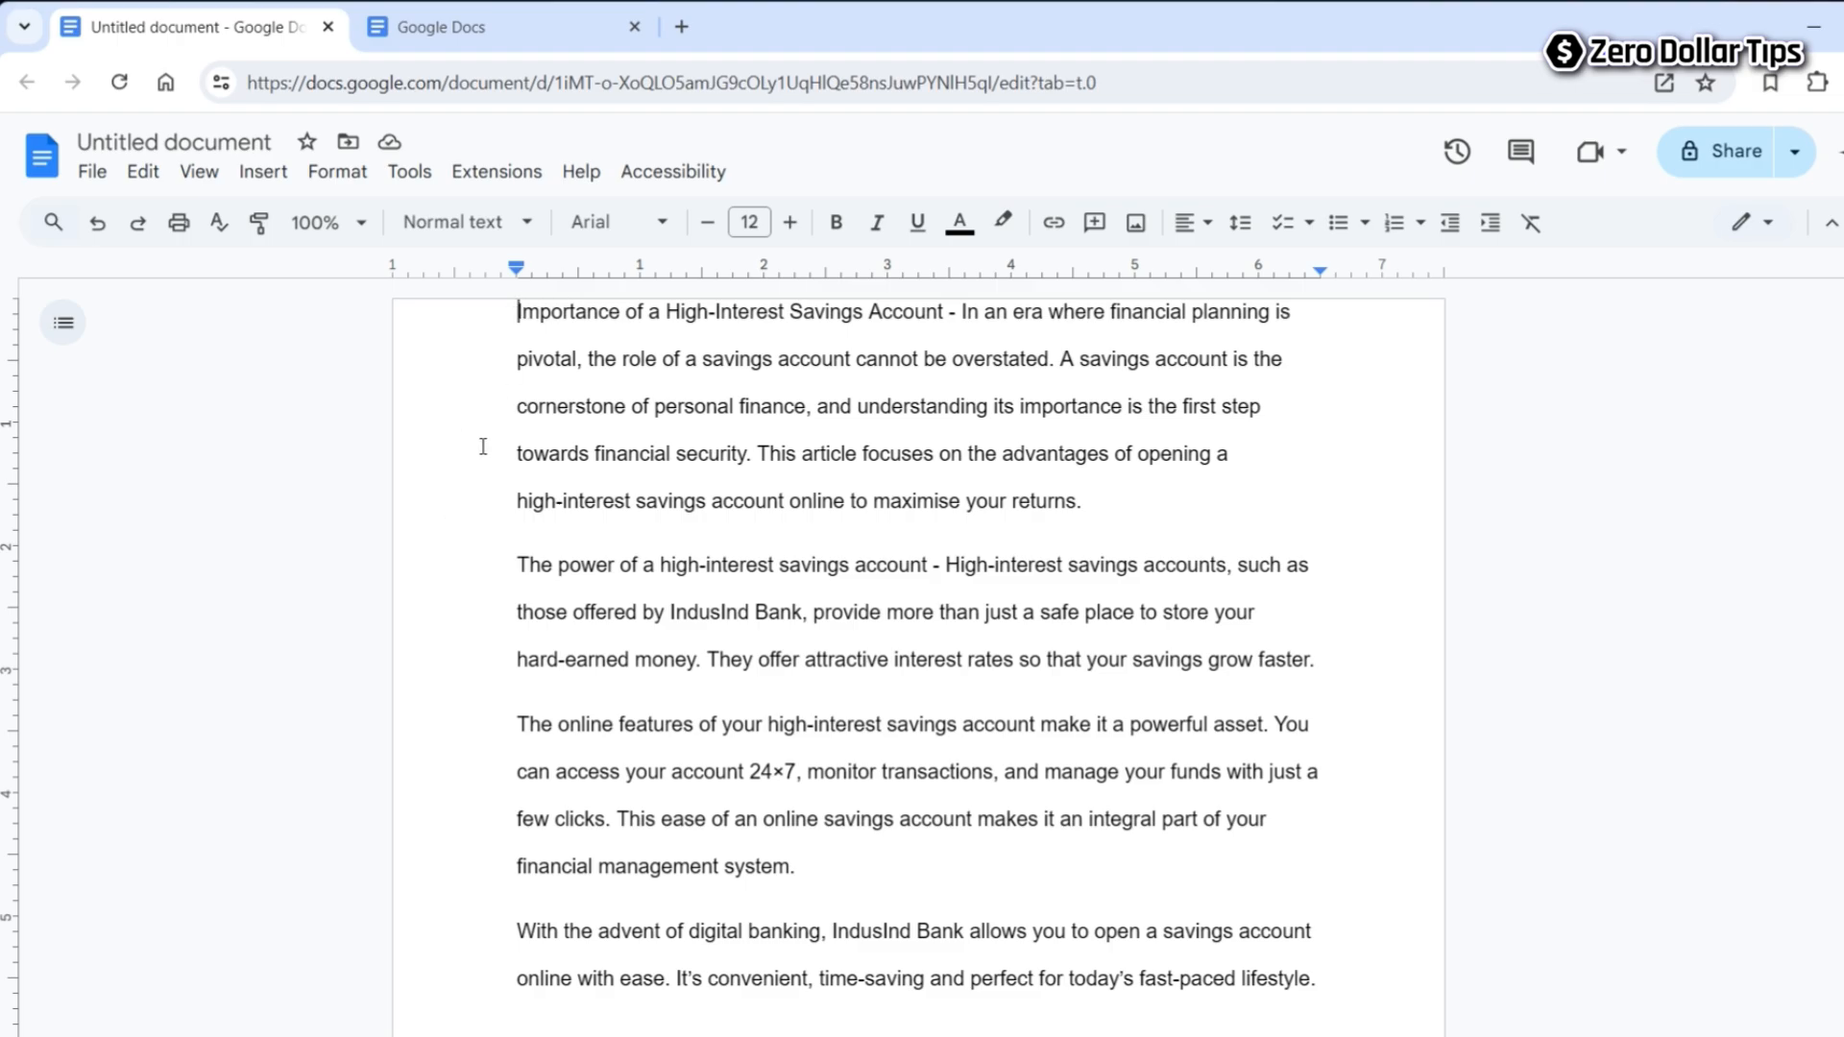
click(93, 171)
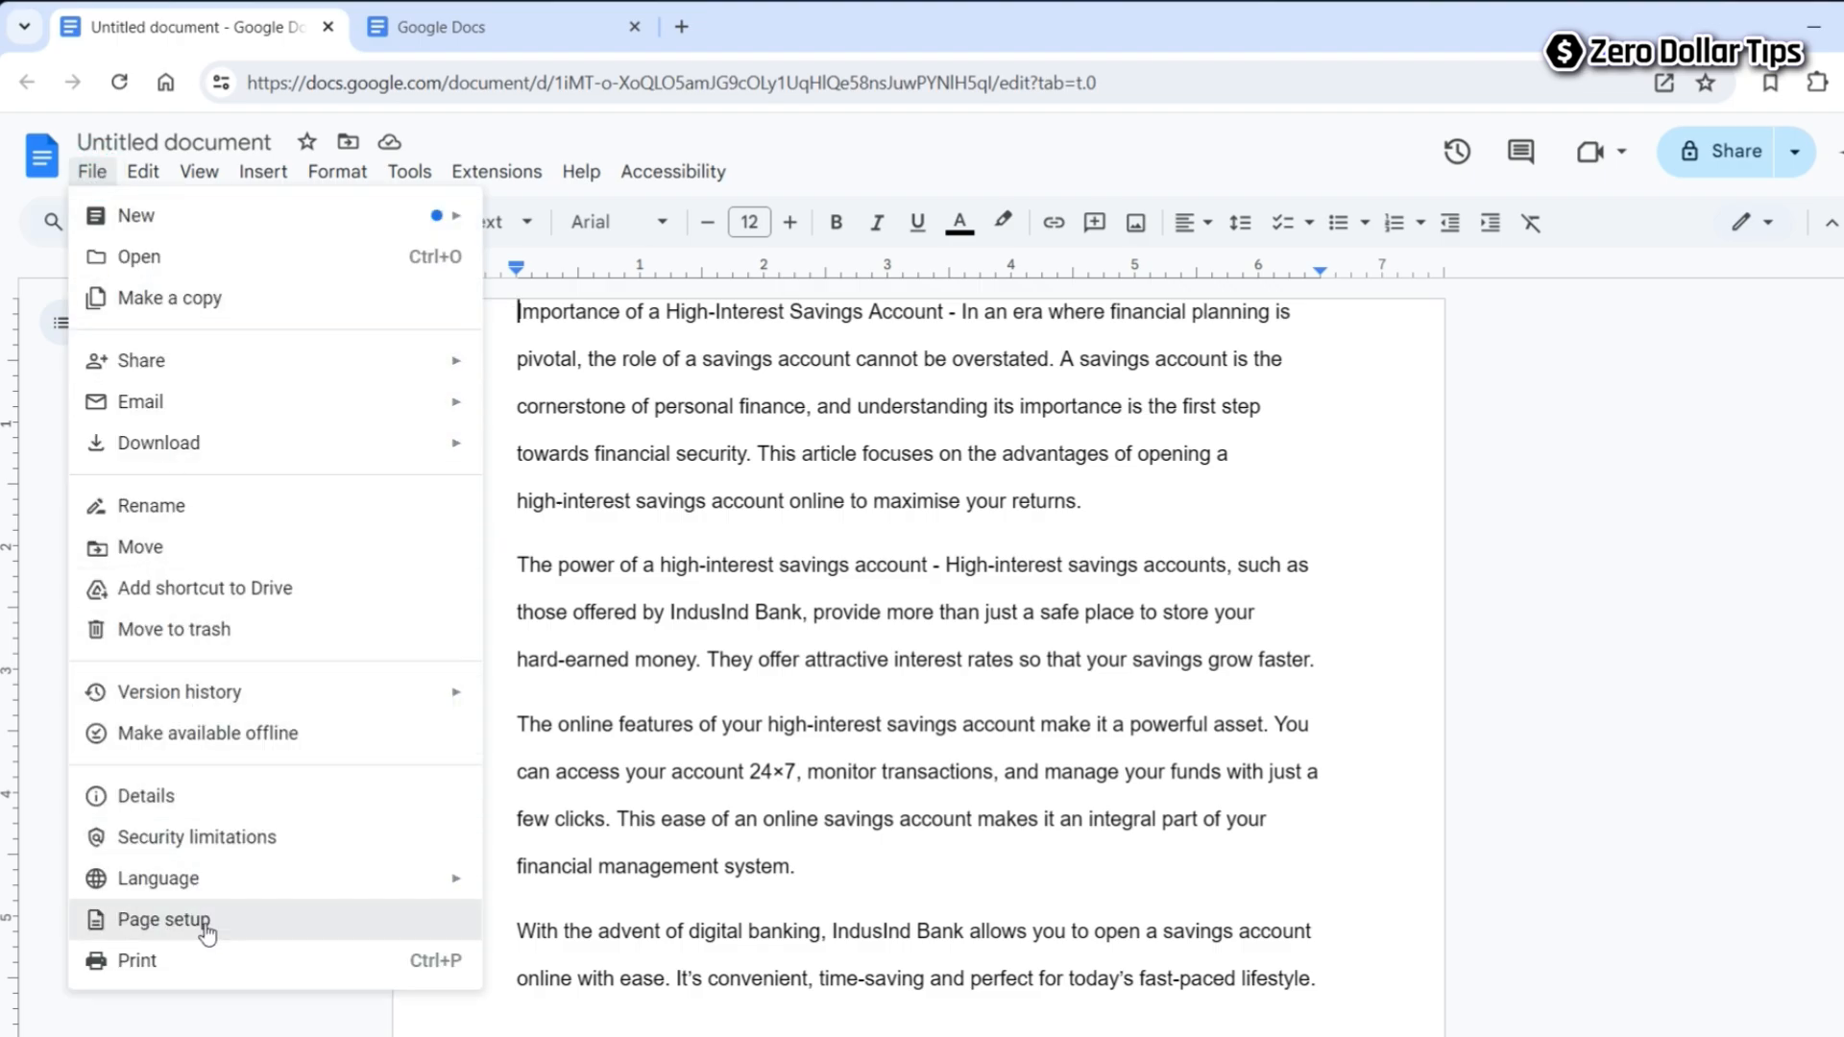
- Set the Top margin to 0.25 inch in Page setup and apply it
click(157, 918)
text(0)
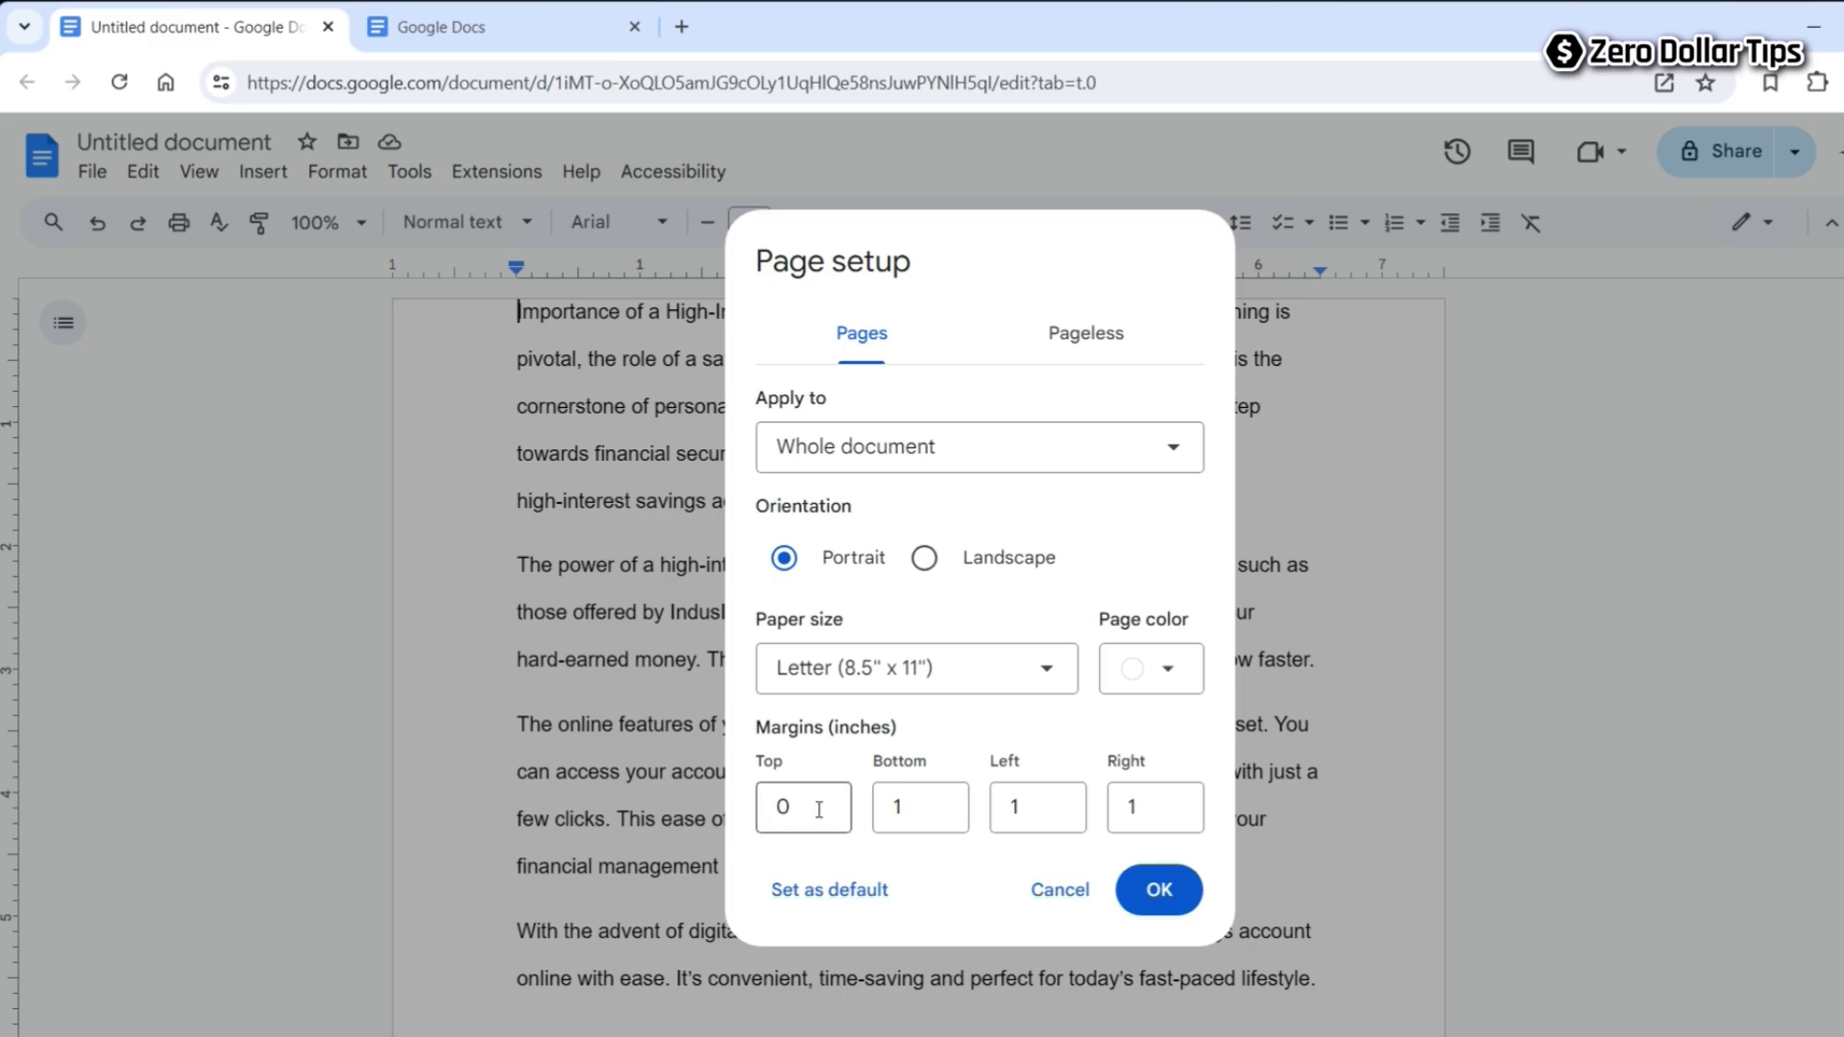
text(.)
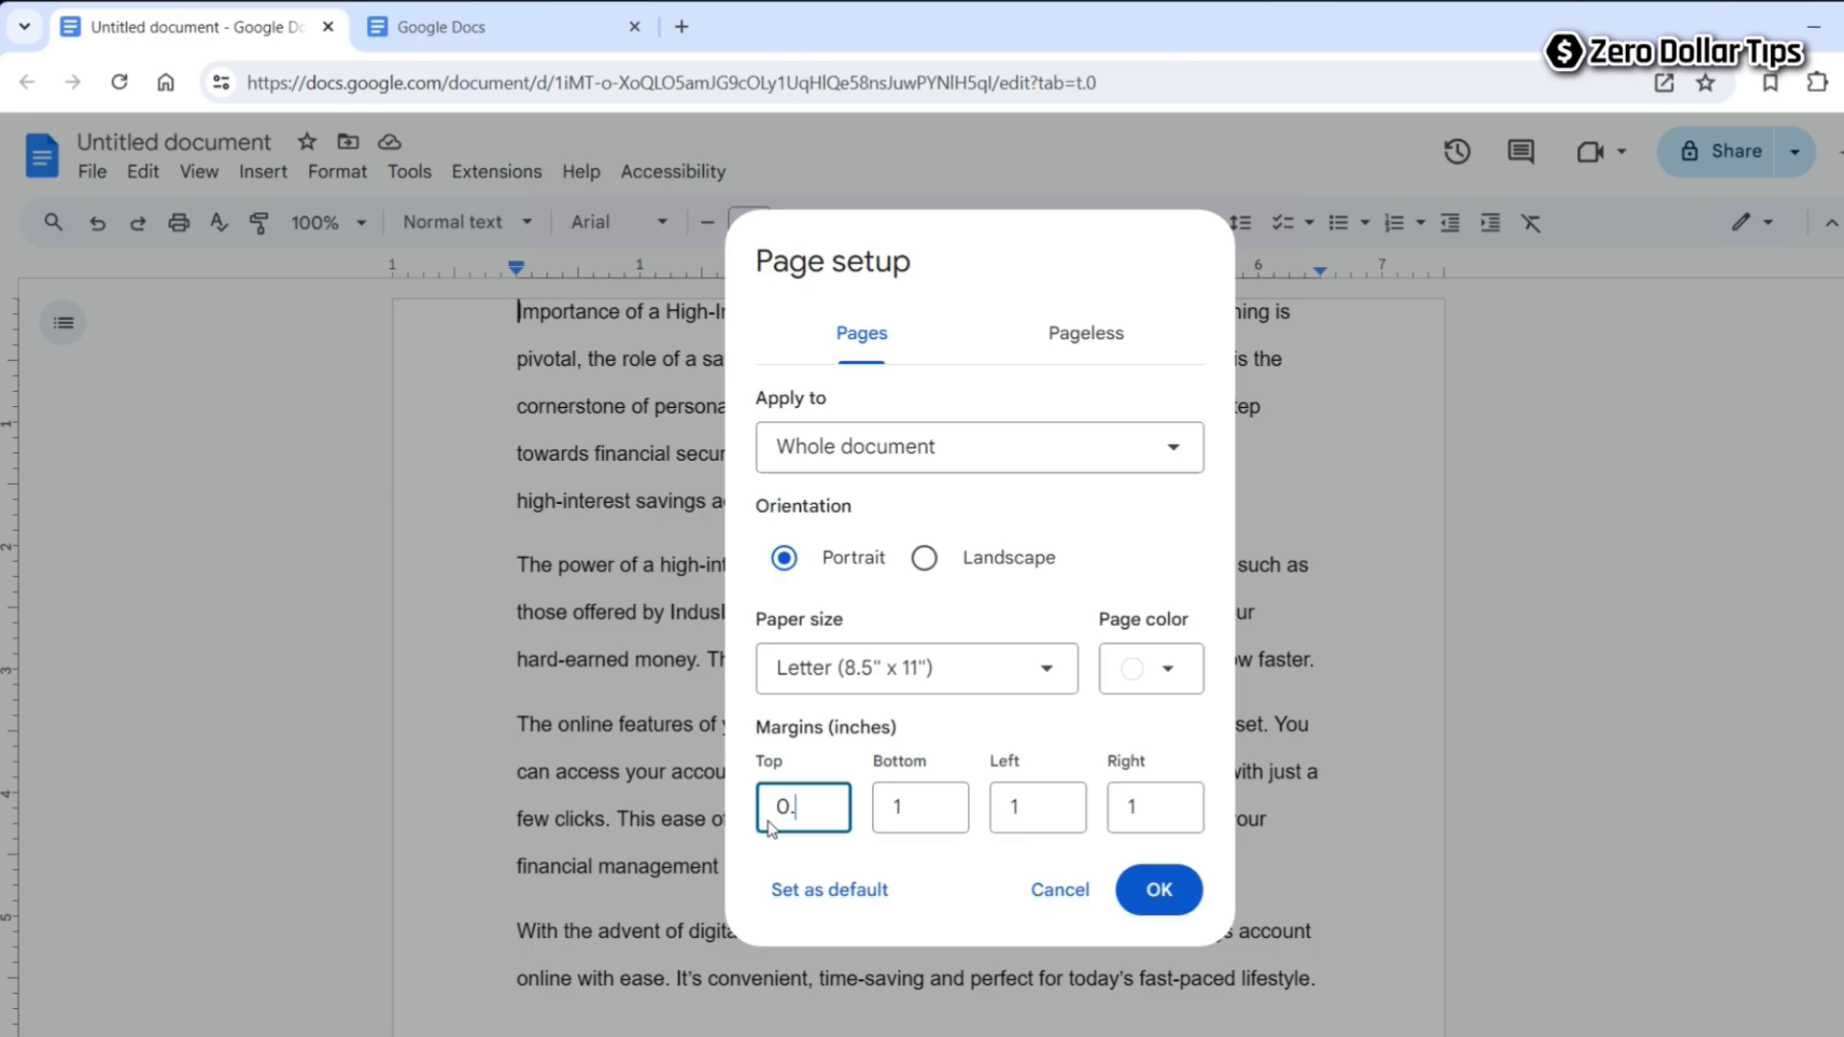
text(25)
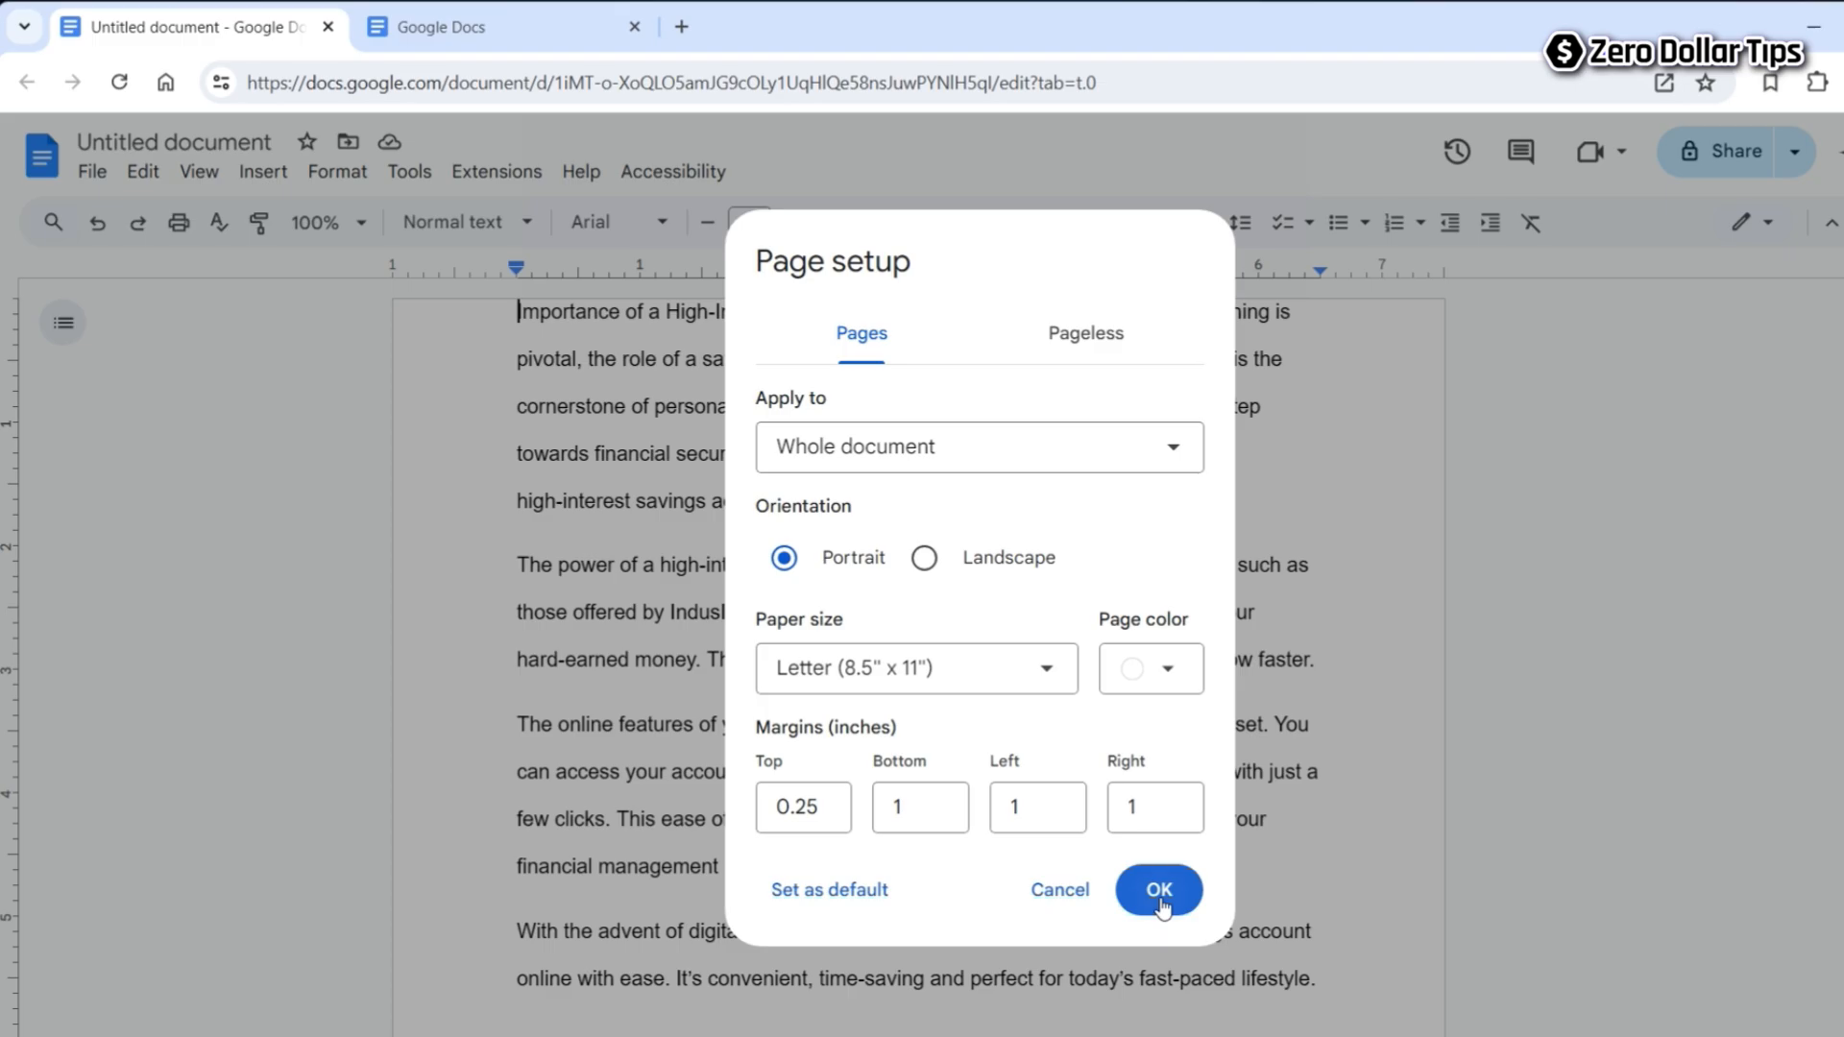
click(1157, 890)
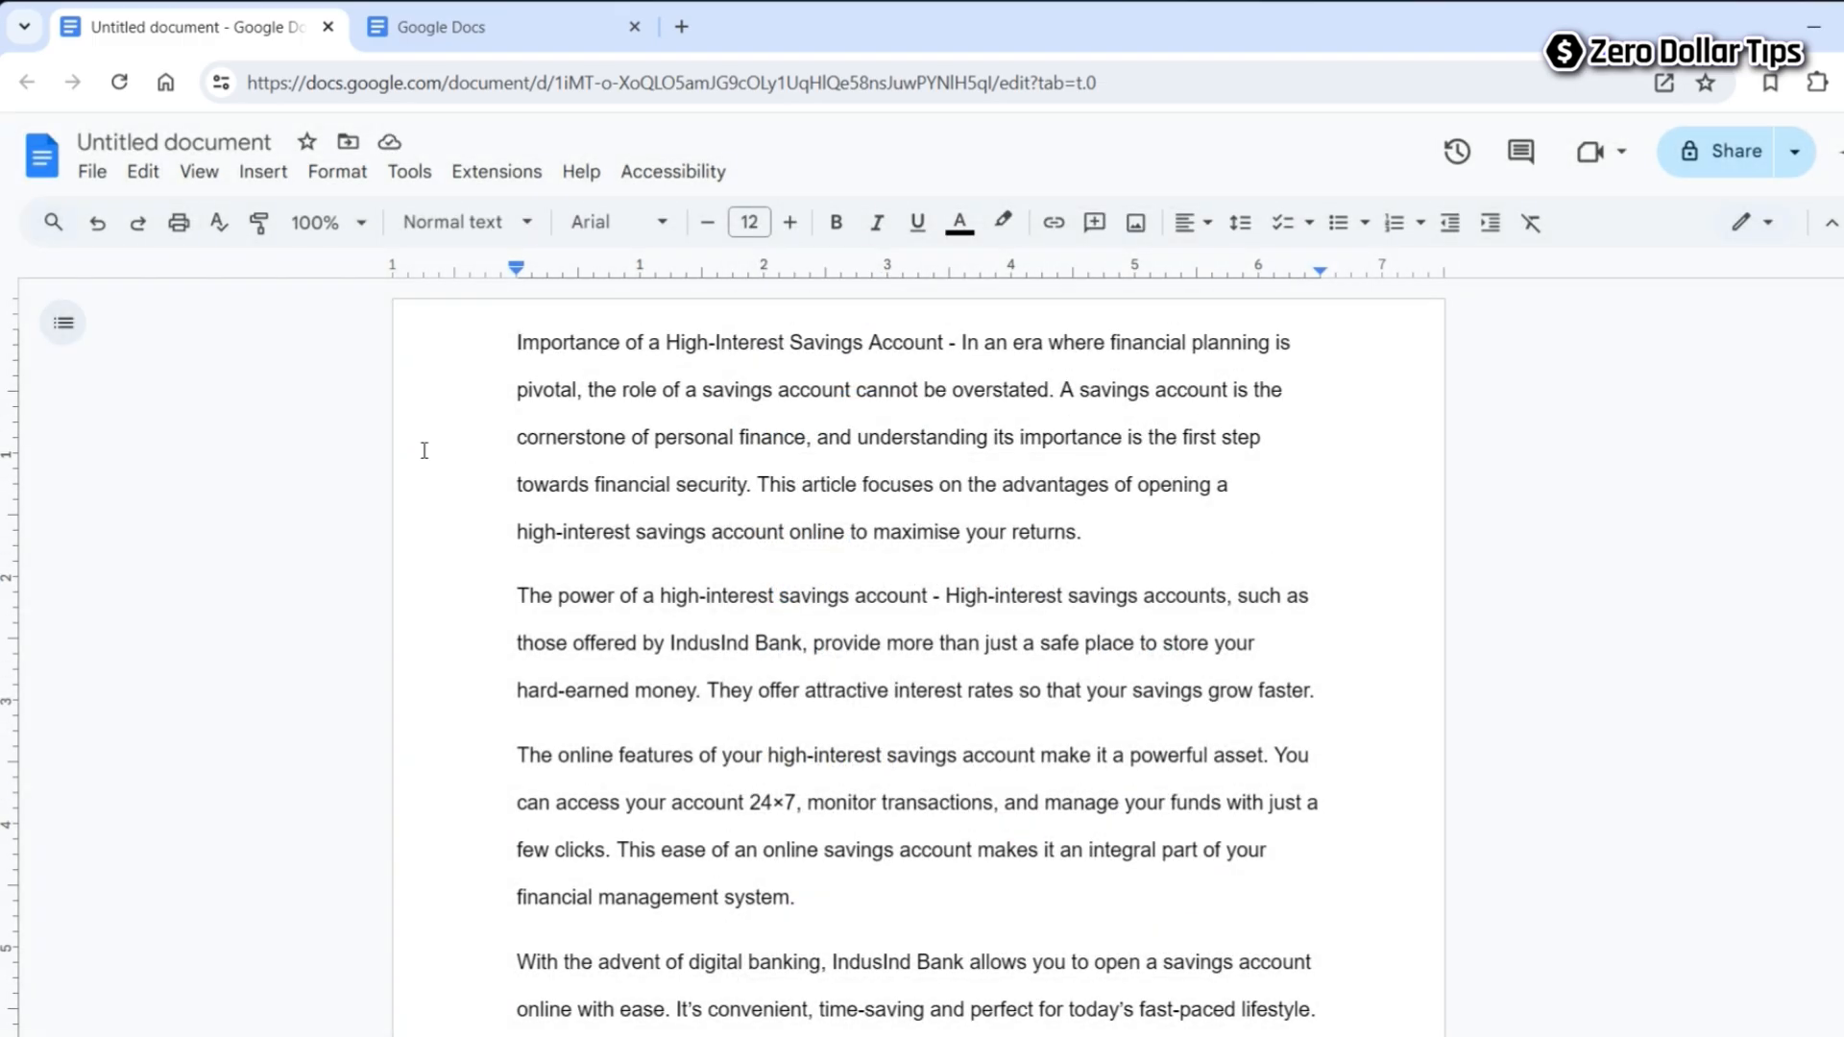
mouse_move(803, 375)
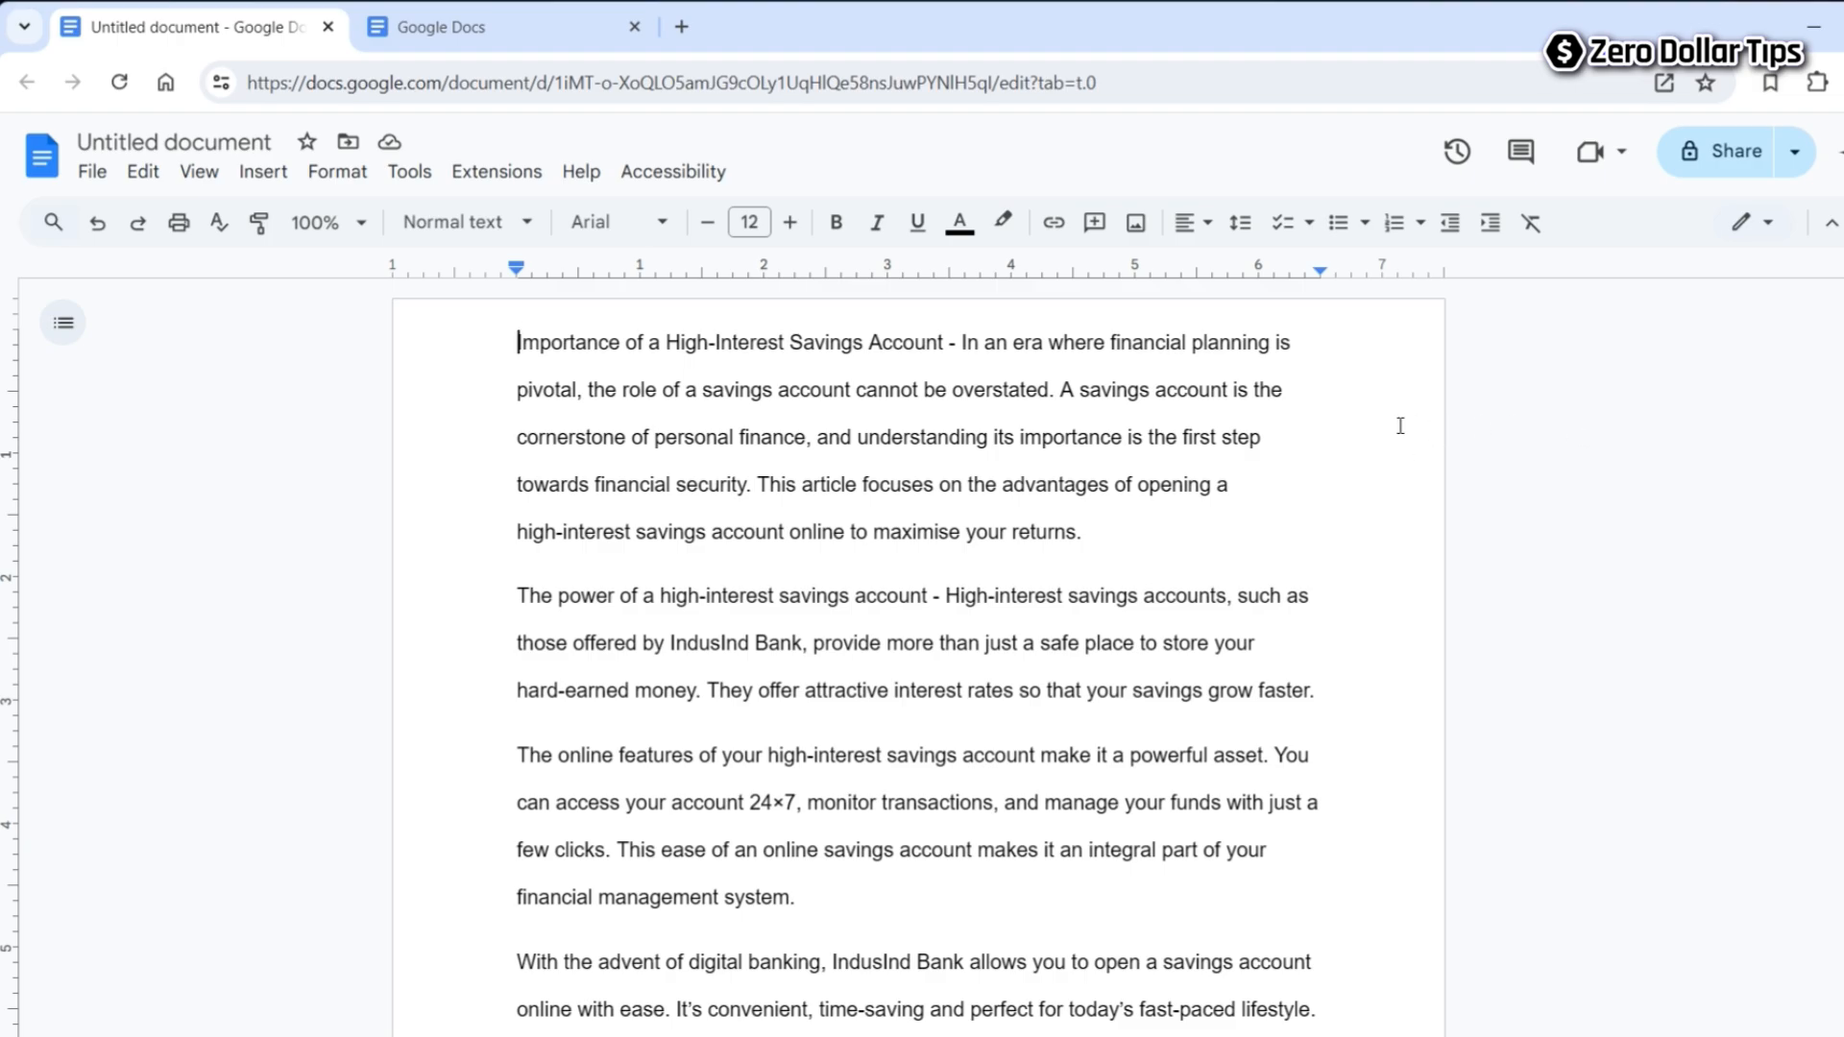
- Set the Bottom, Left and Right margins to 0.25 inch in Page setup and apply them
click(90, 171)
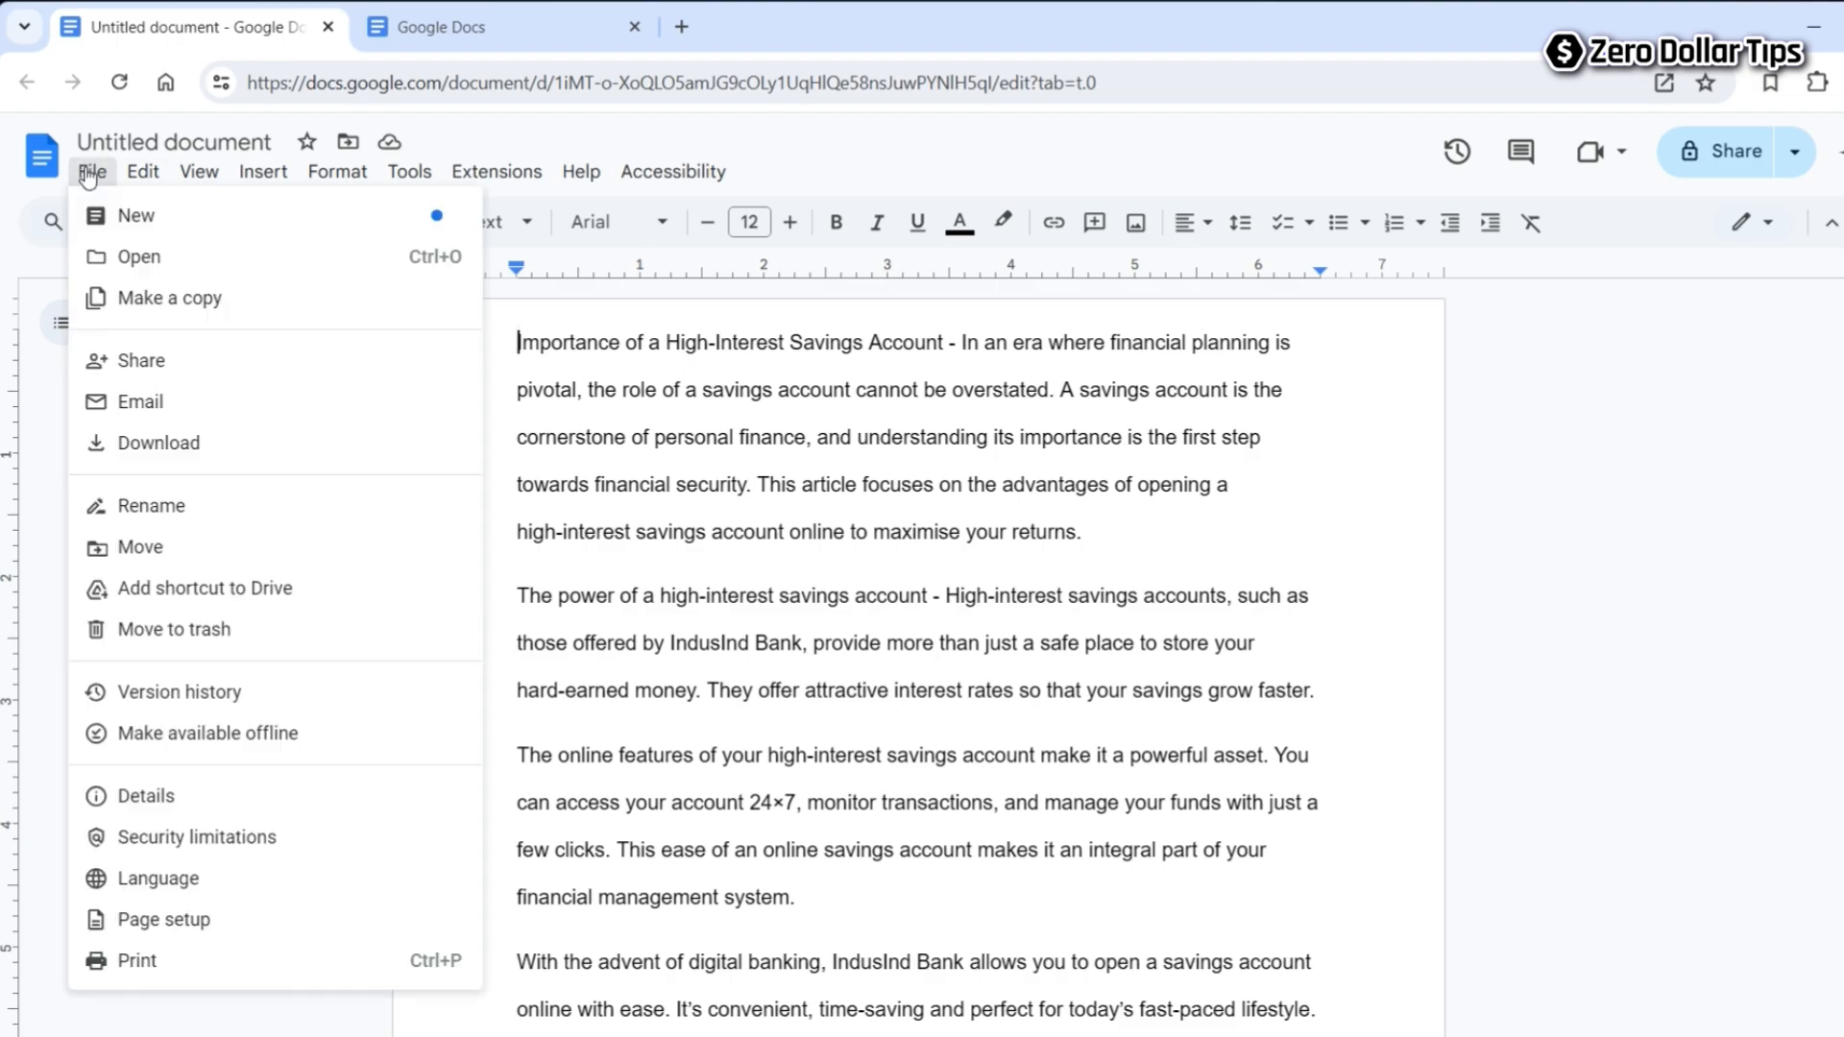
mouse_move(163, 918)
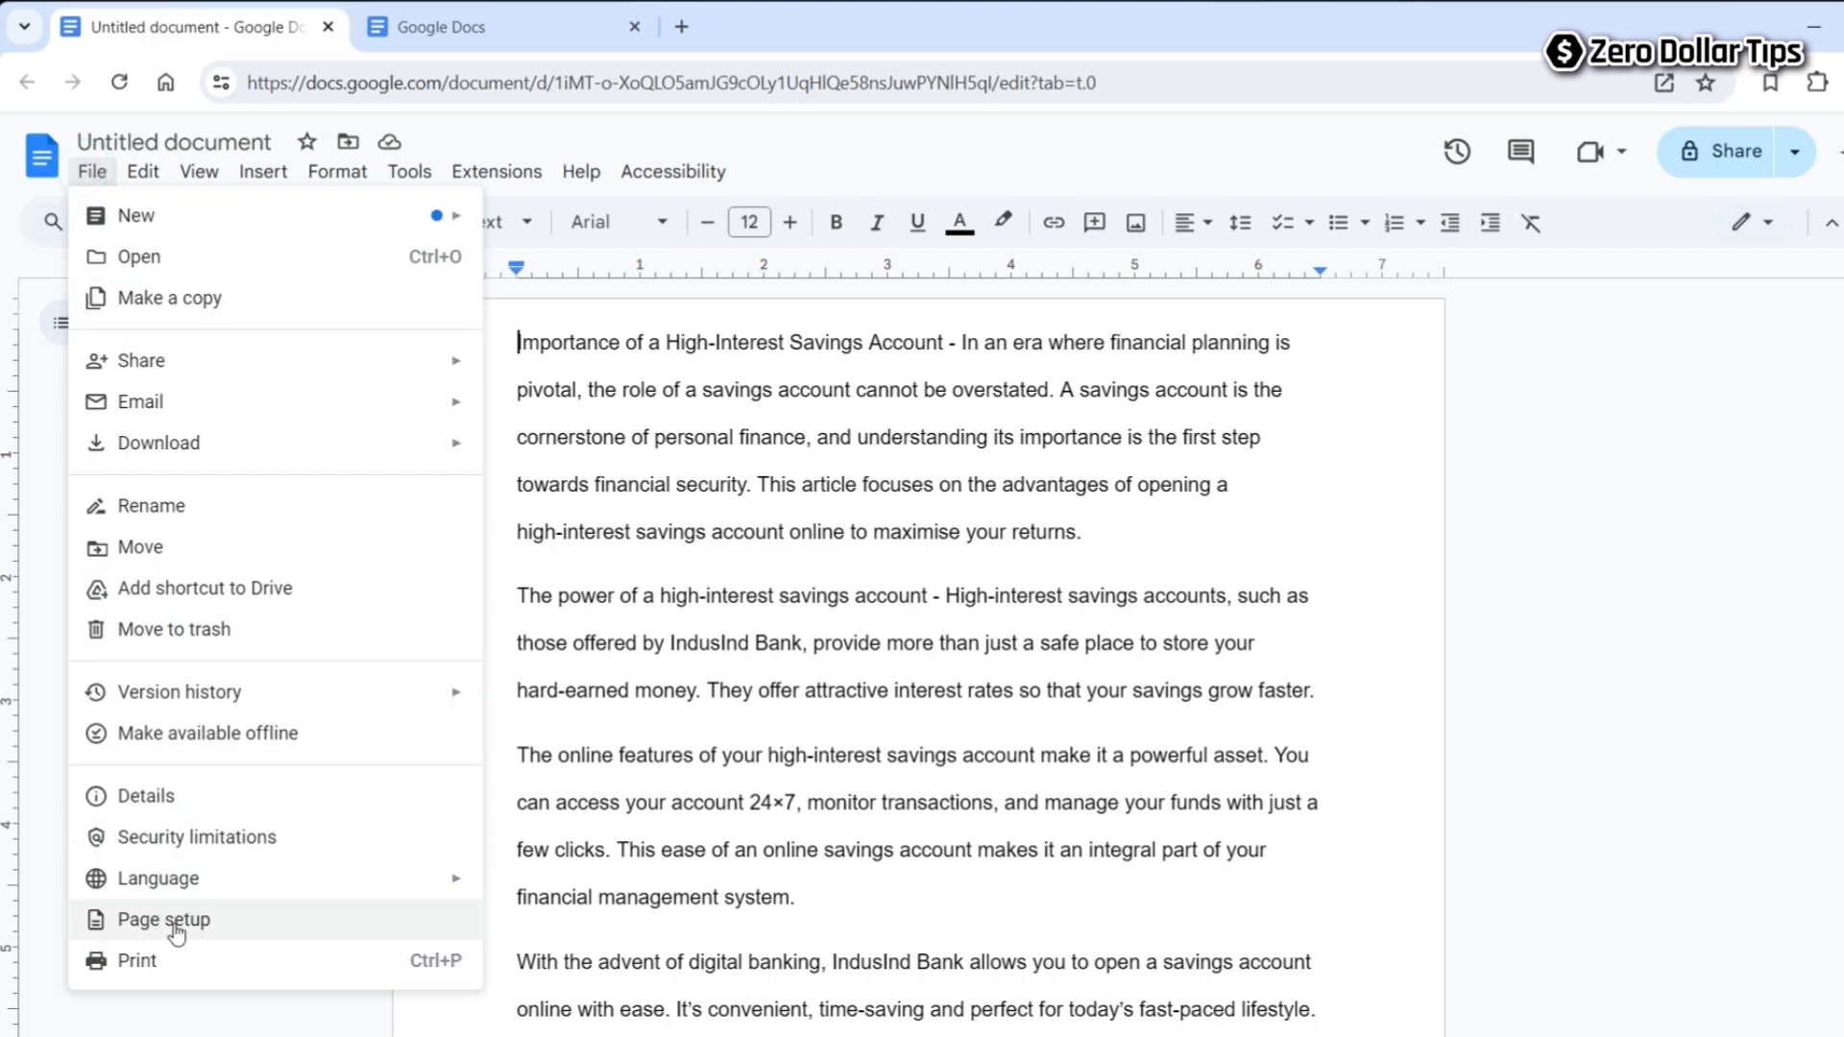
click(163, 918)
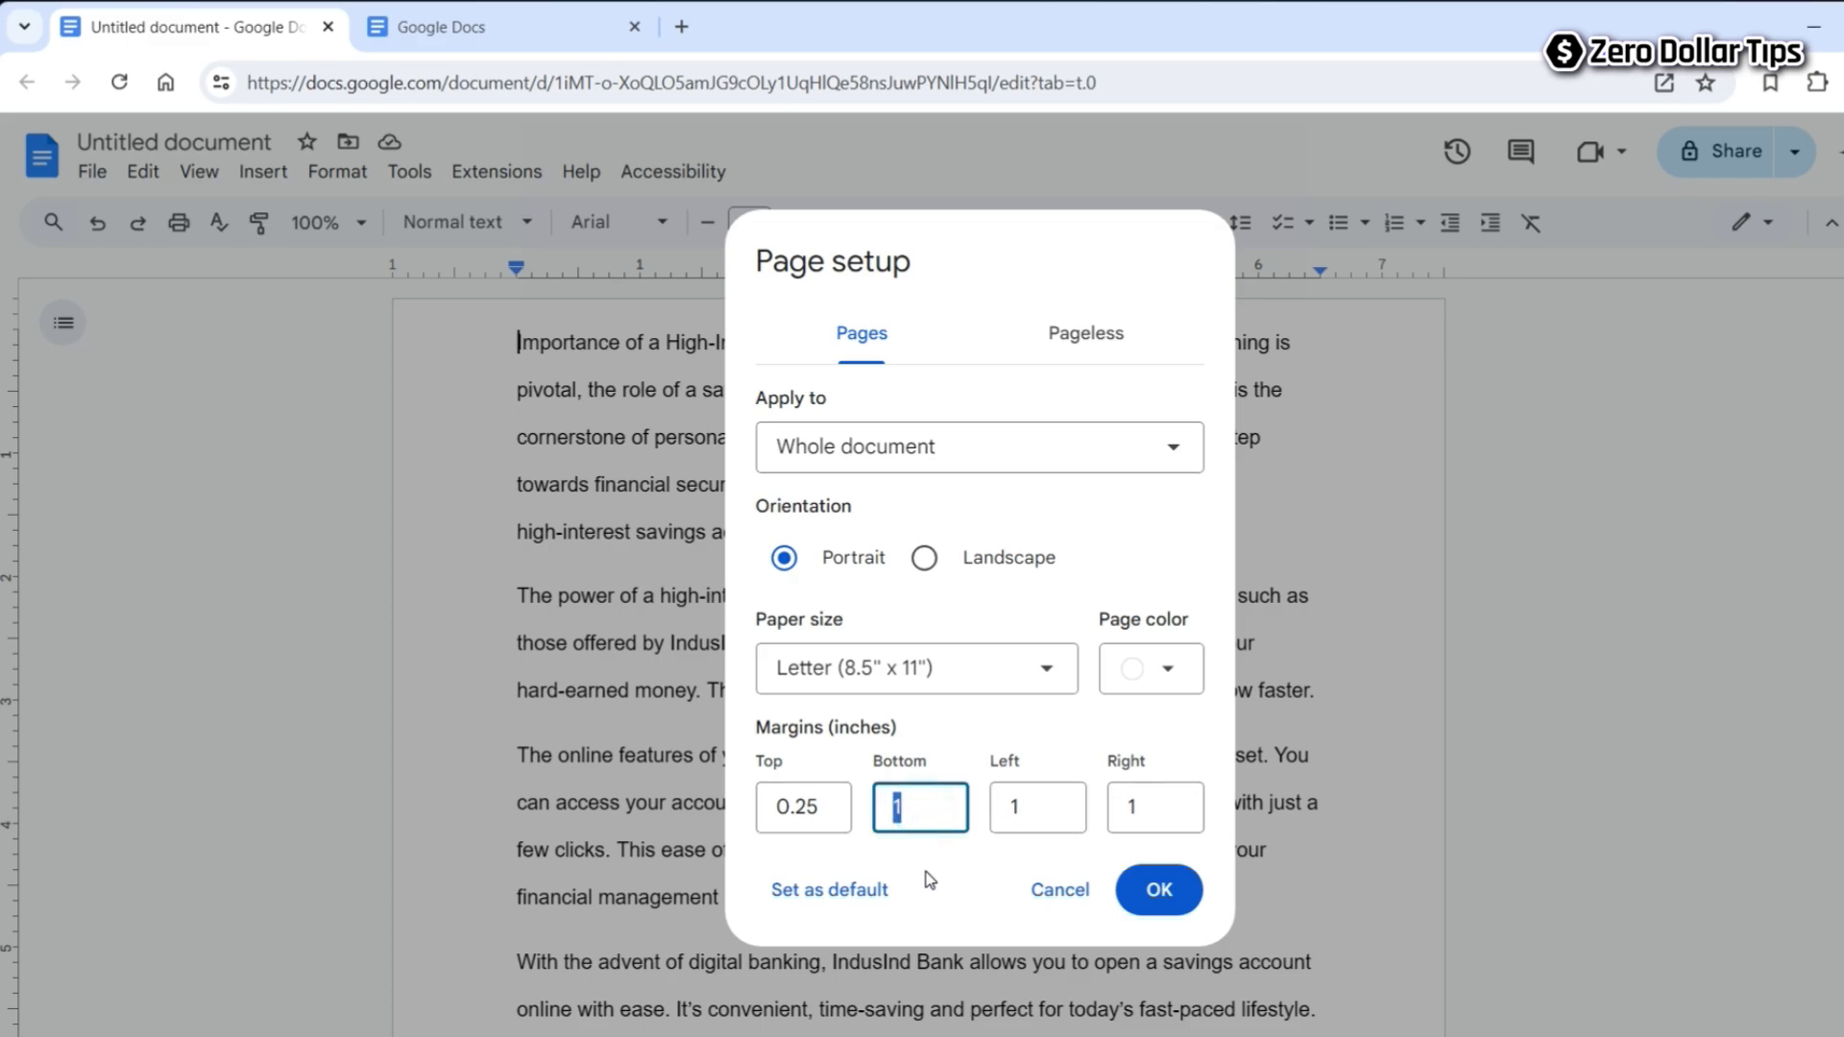
text(0.25)
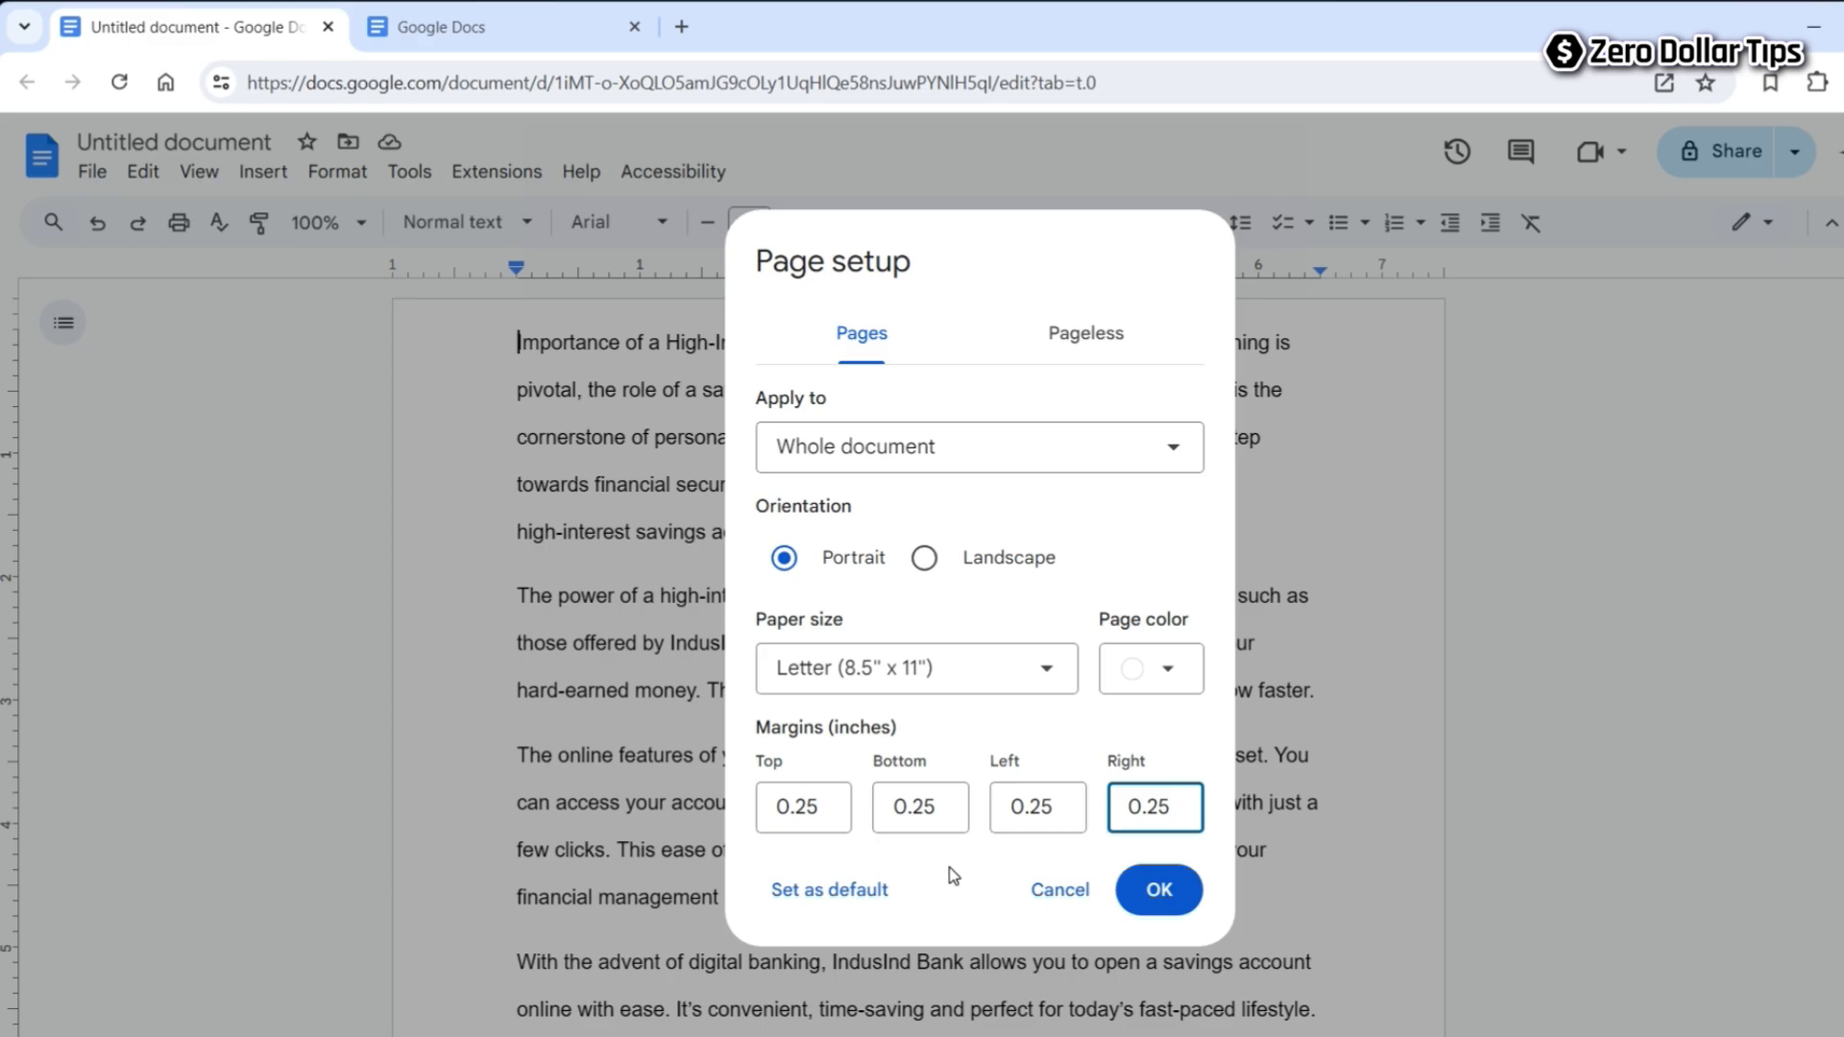
mouse_move(1018, 900)
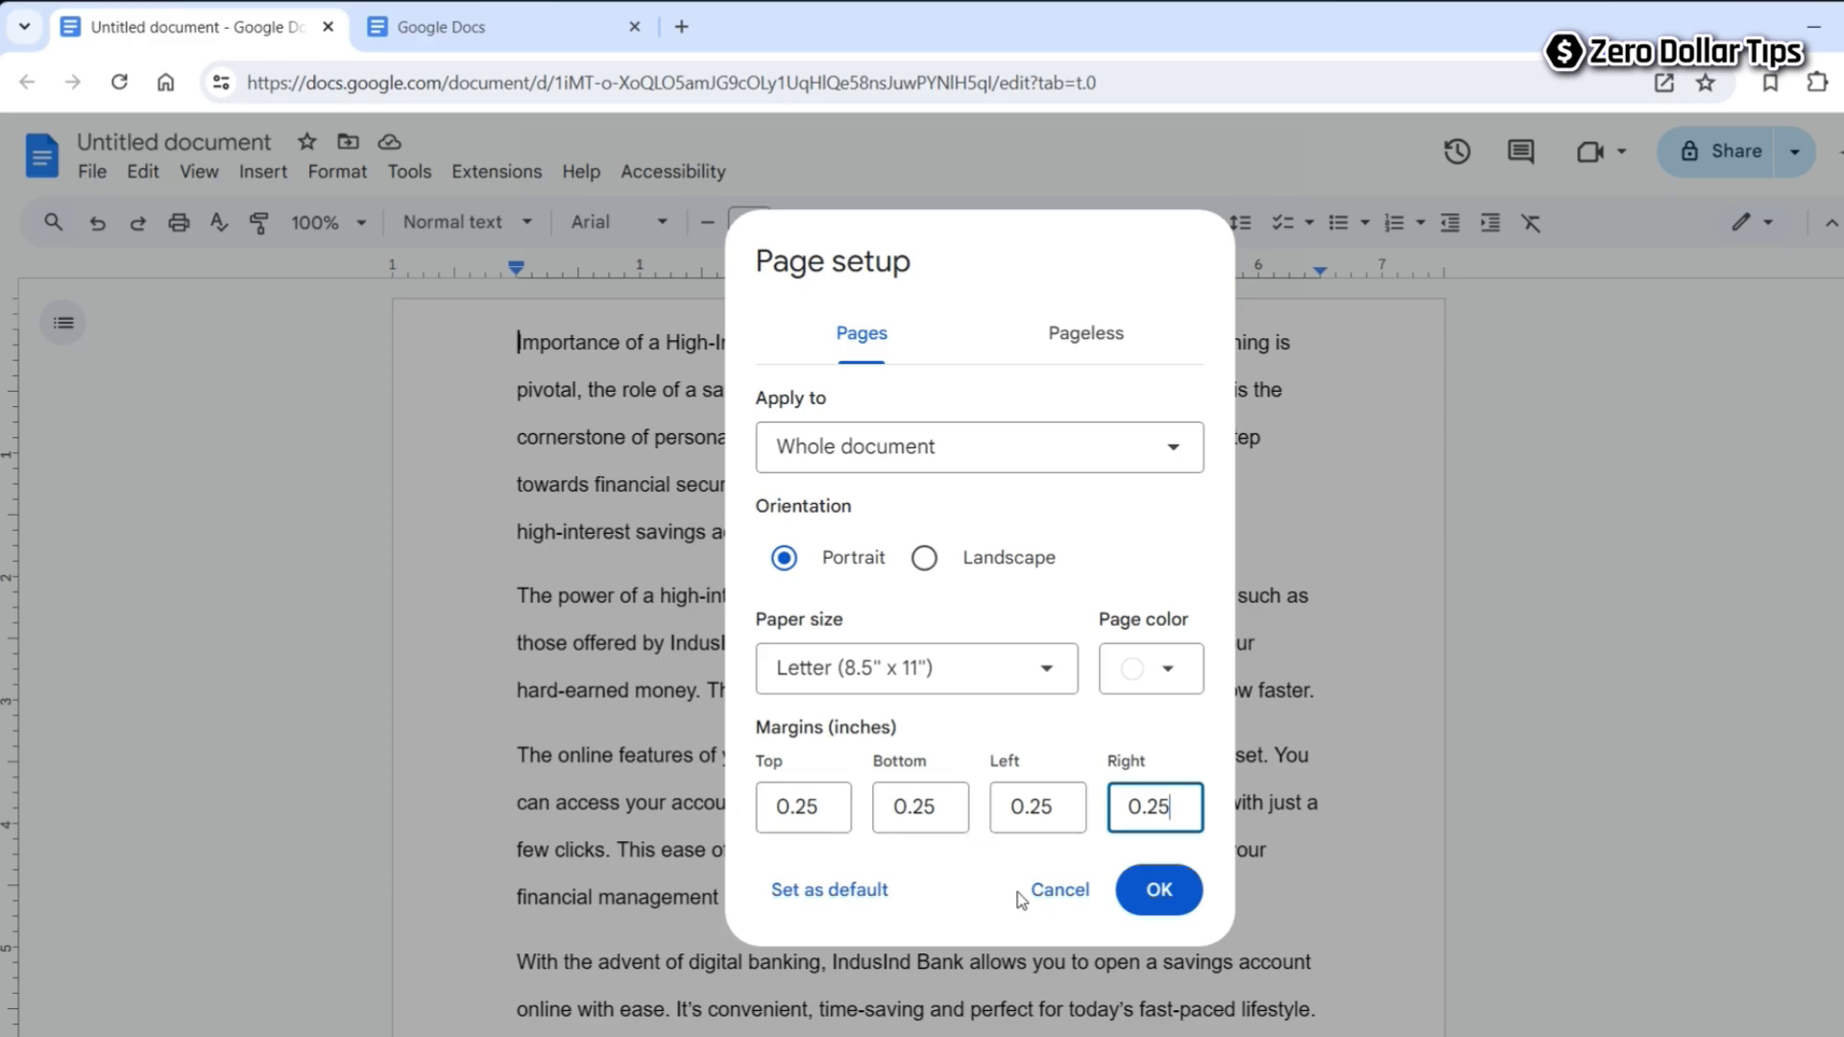
click(1157, 889)
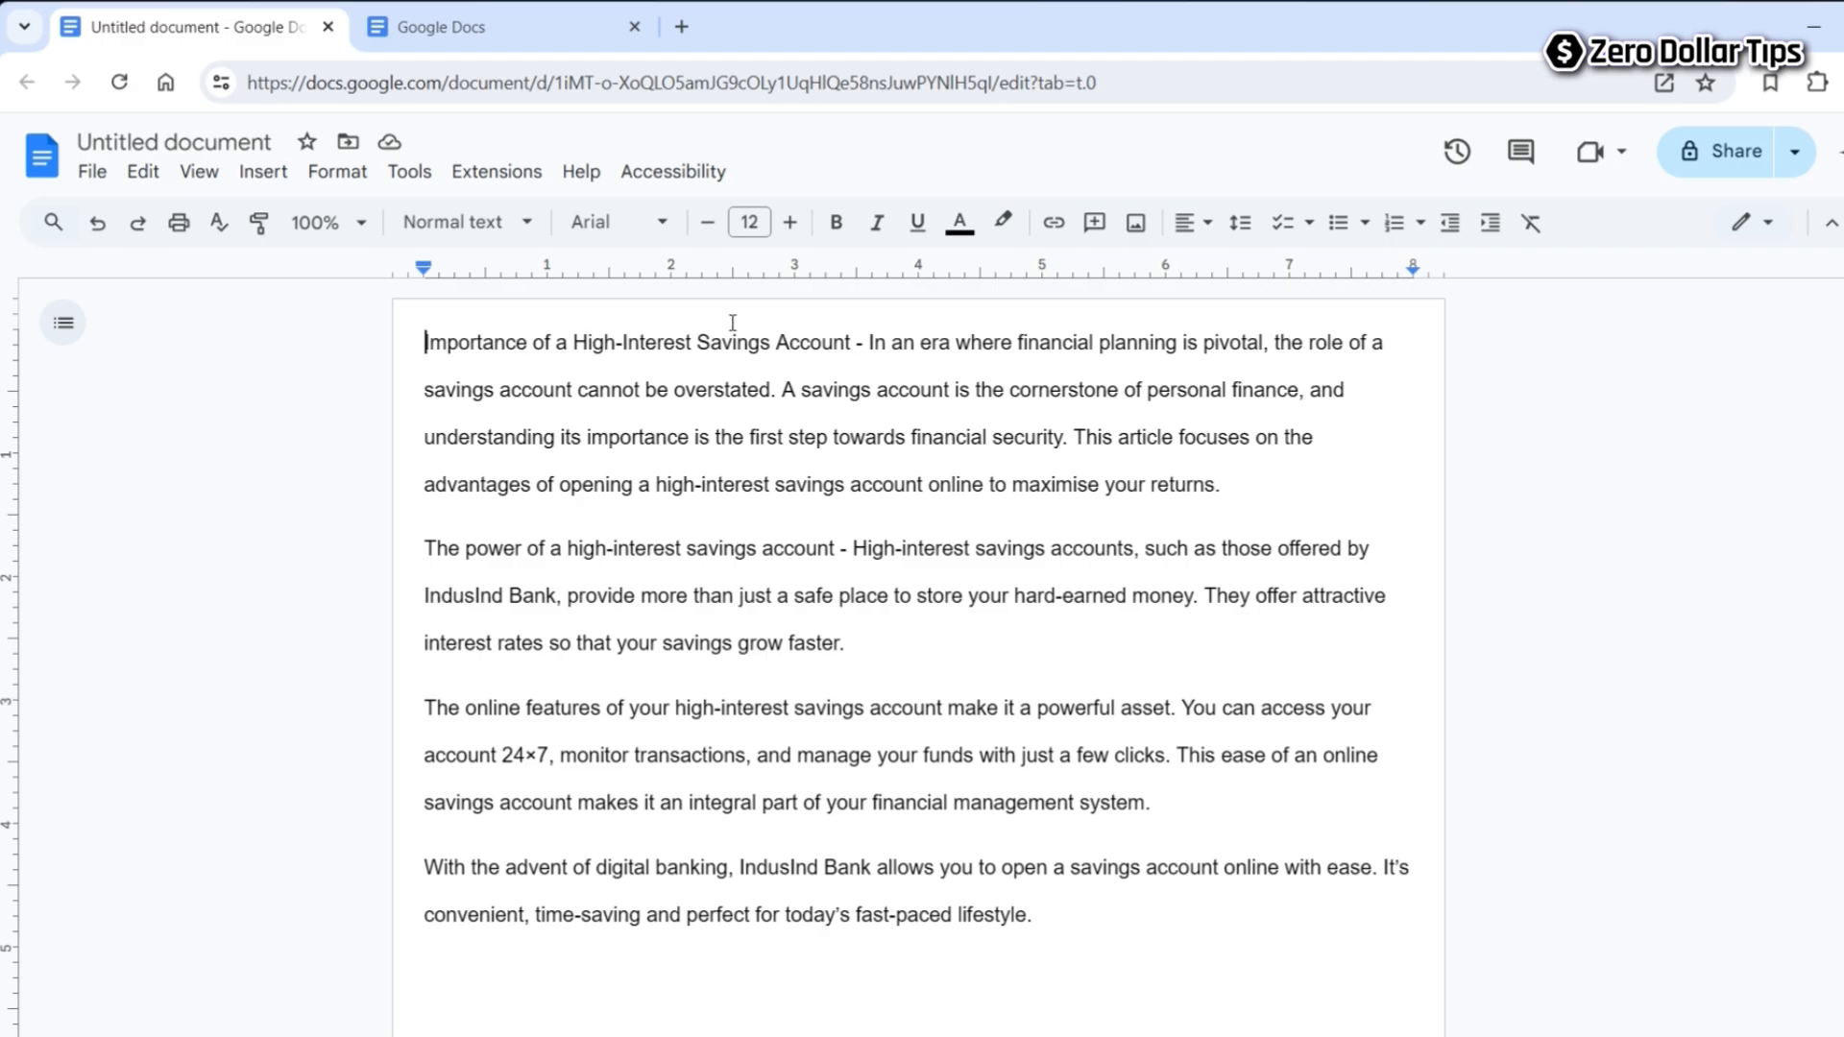
mouse_move(1435, 472)
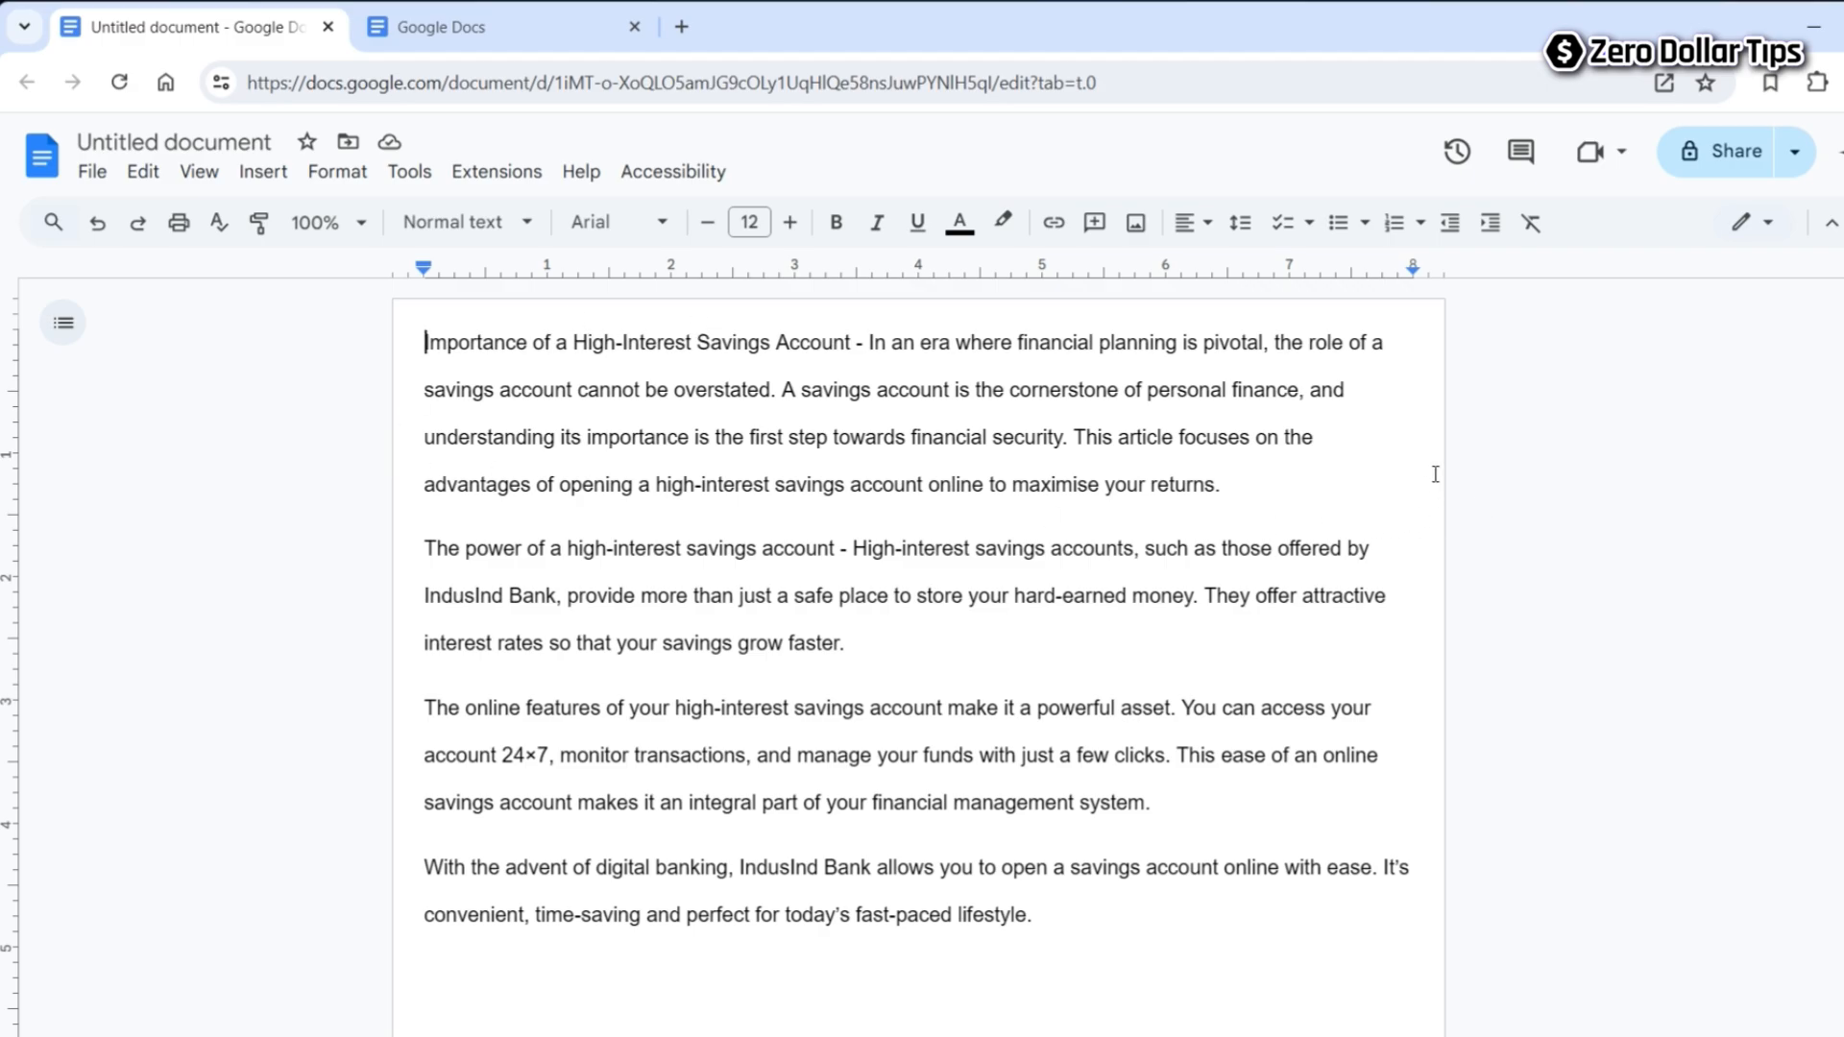
mouse_move(1755, 452)
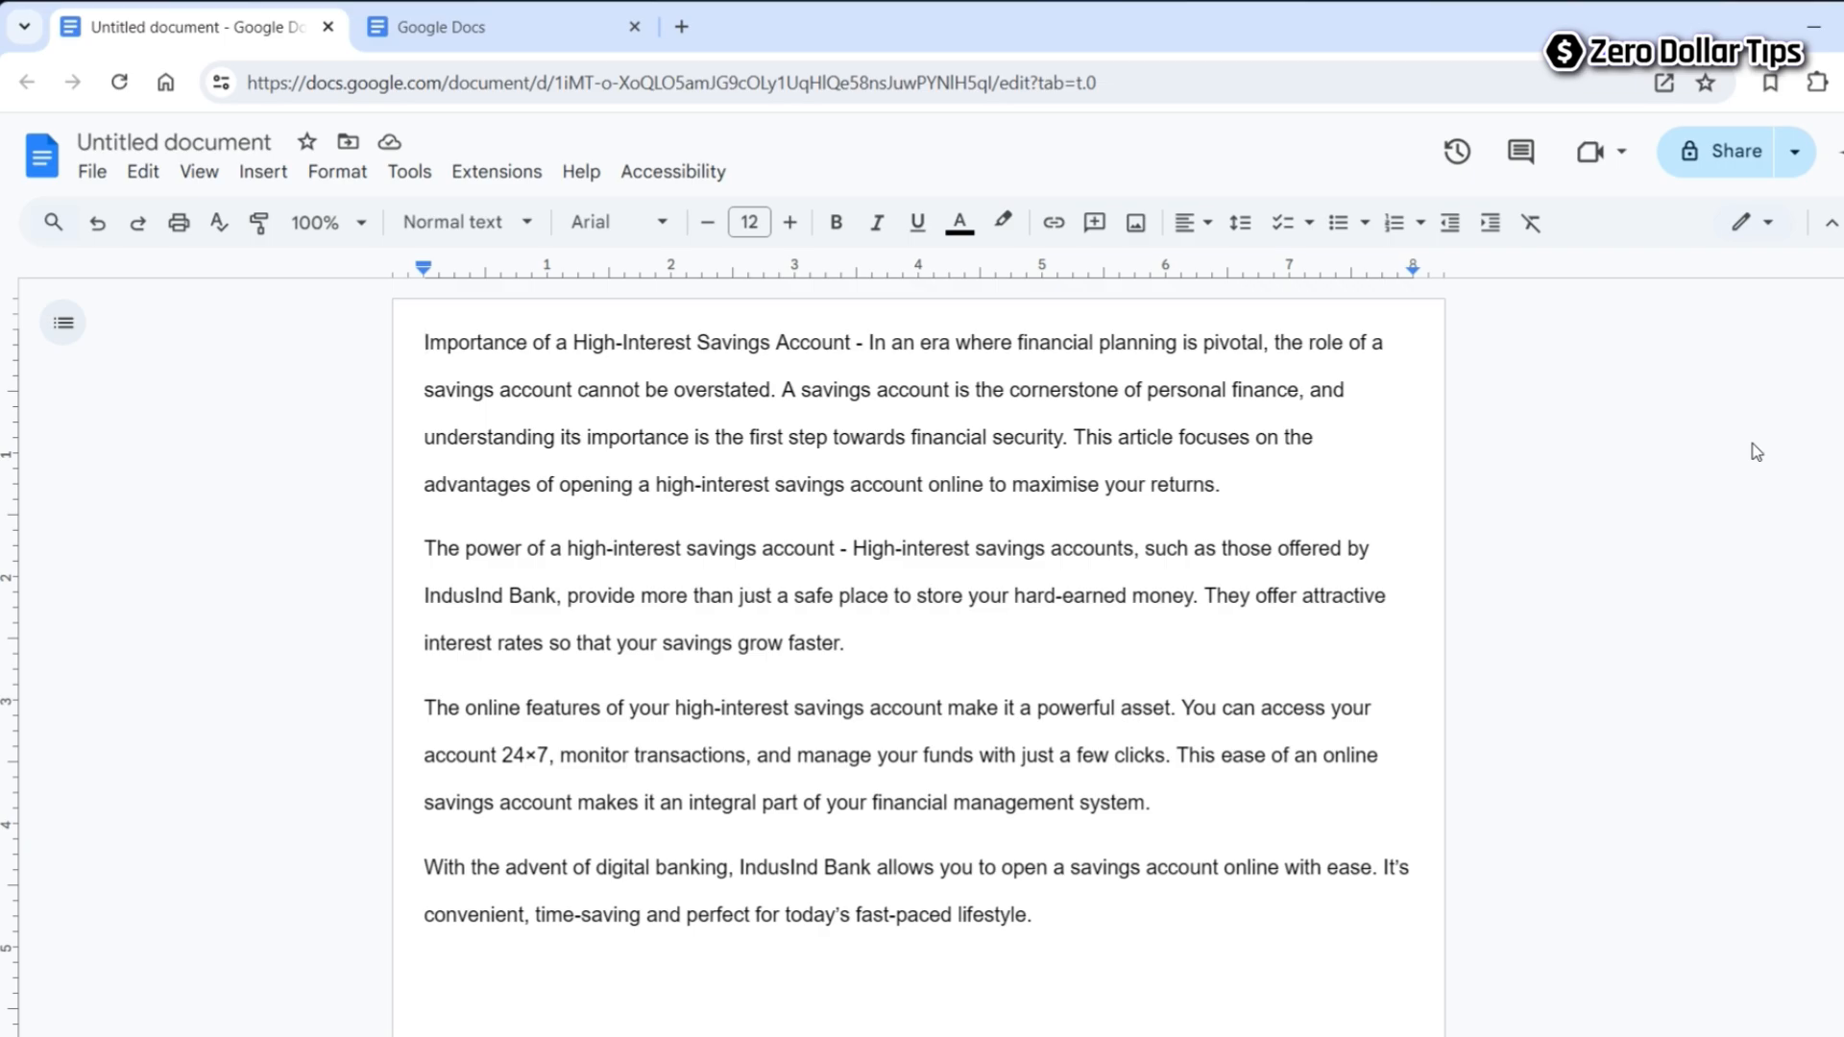